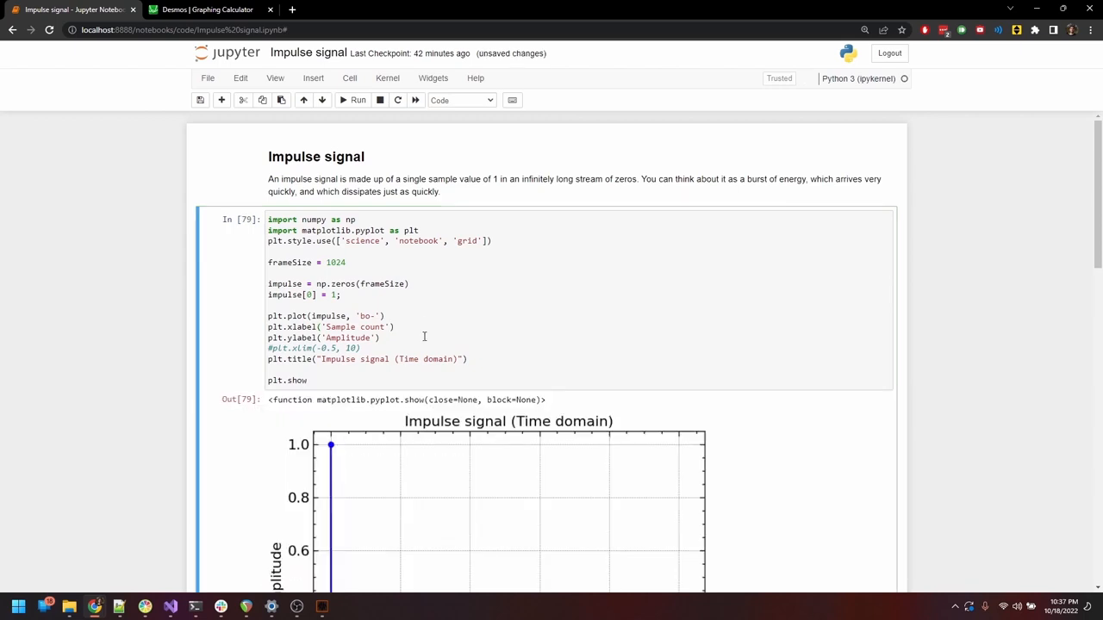
# Step: Run the Audio cell so a playable player for the impulse signal appears
pyautogui.scroll(-3)
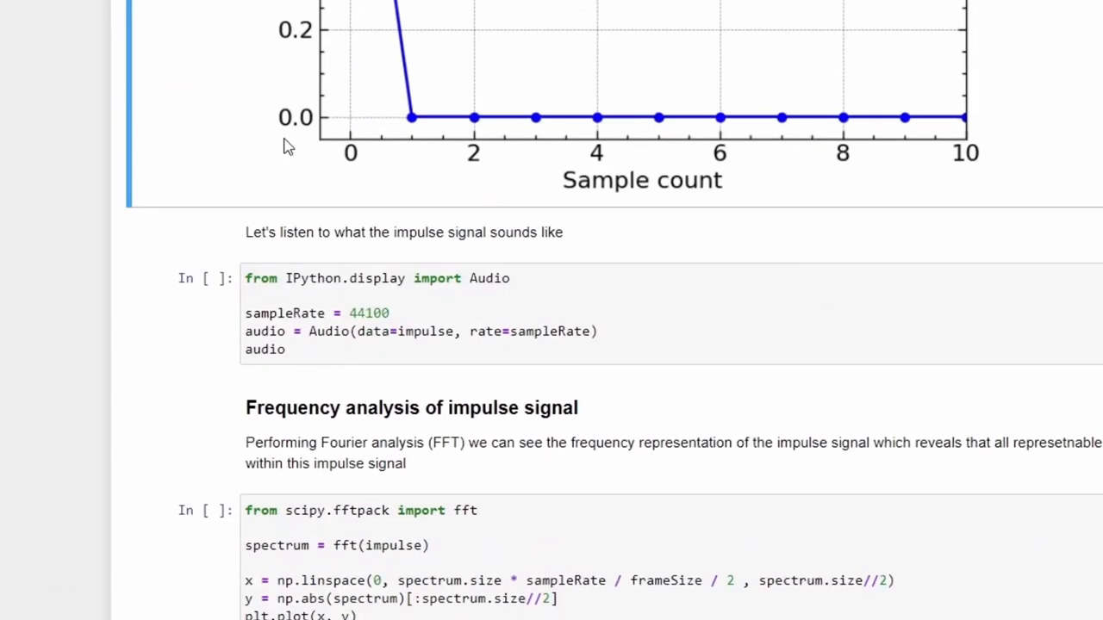
pyautogui.click(314, 331)
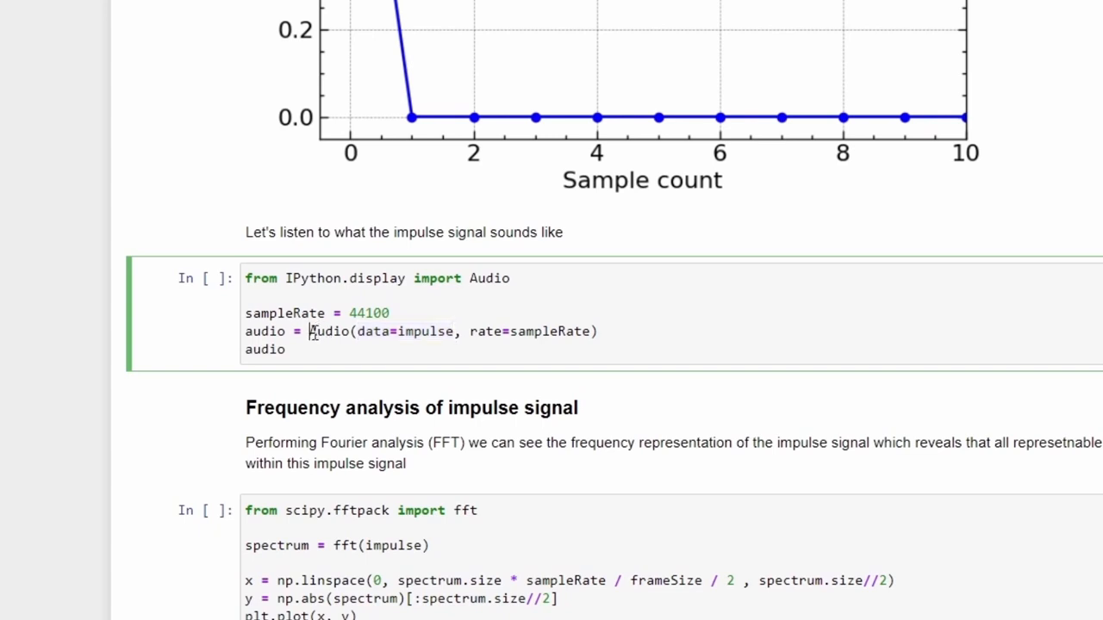
pyautogui.doubleClick(328, 331)
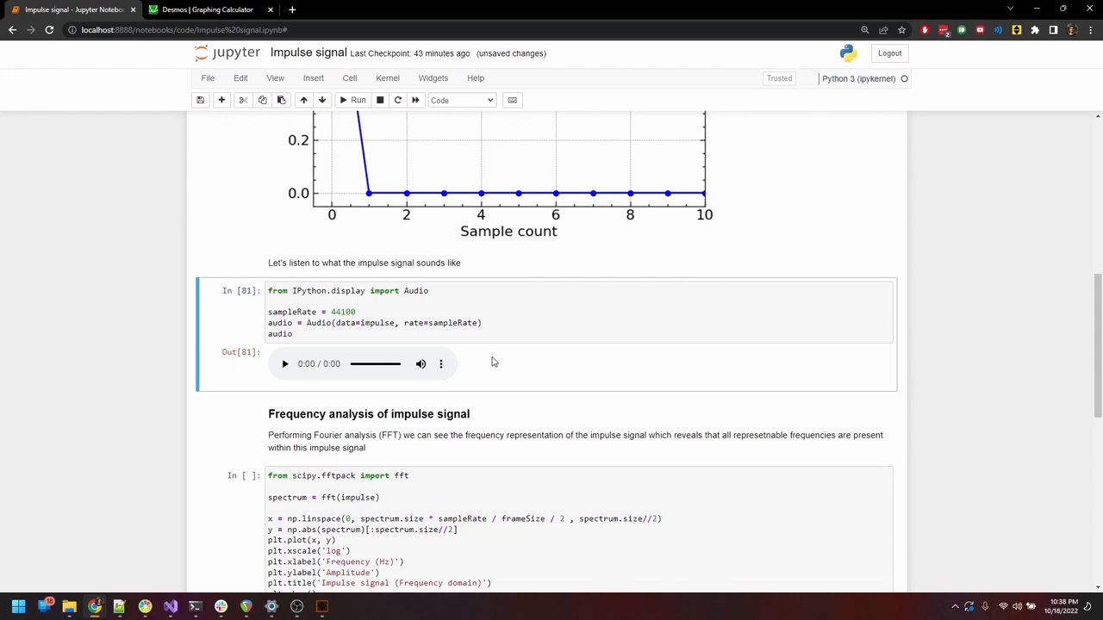
# Step: Run the FFT cell to plot the impulse's flat frequency-domain spectrum
pyautogui.scroll(-3)
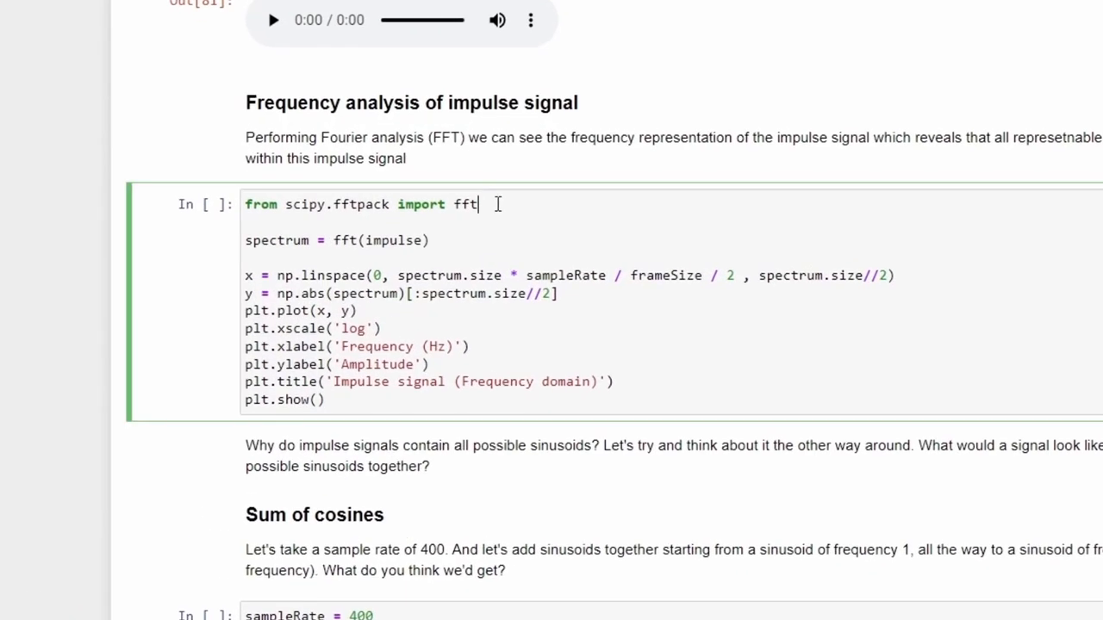
pyautogui.moveTo(335, 203); pyautogui.dragTo(477, 203)
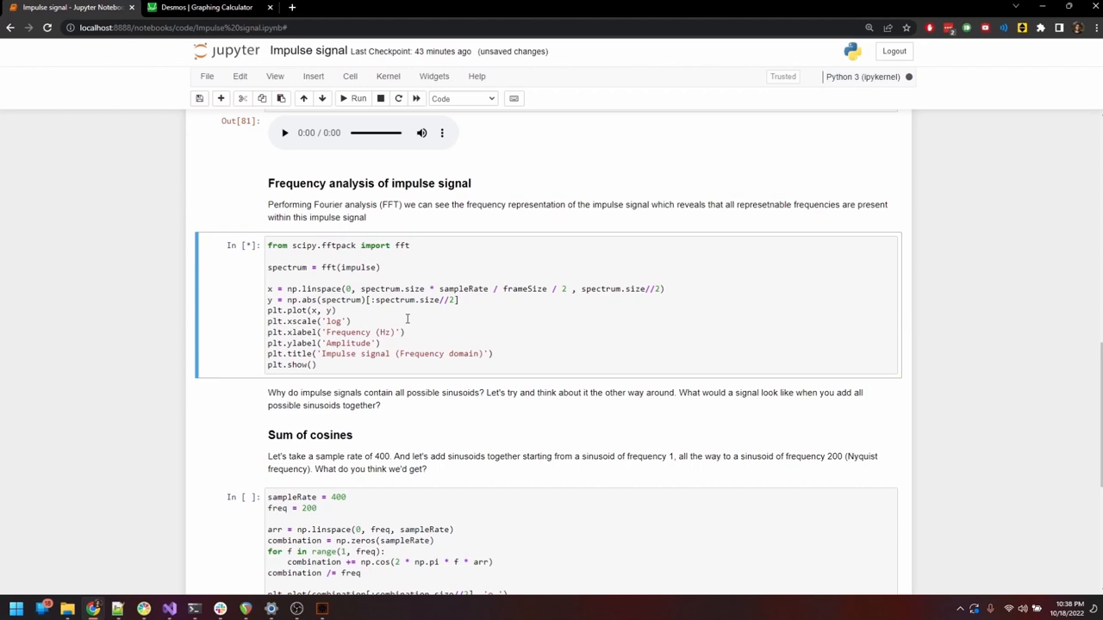
pyautogui.click(354, 96)
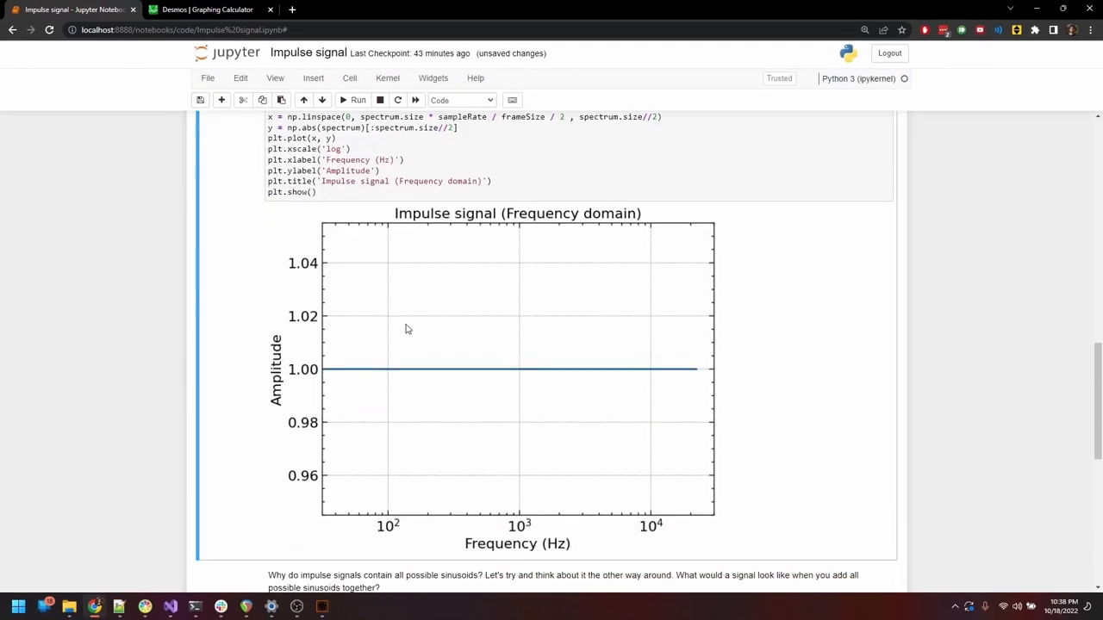
pyautogui.moveTo(307, 393)
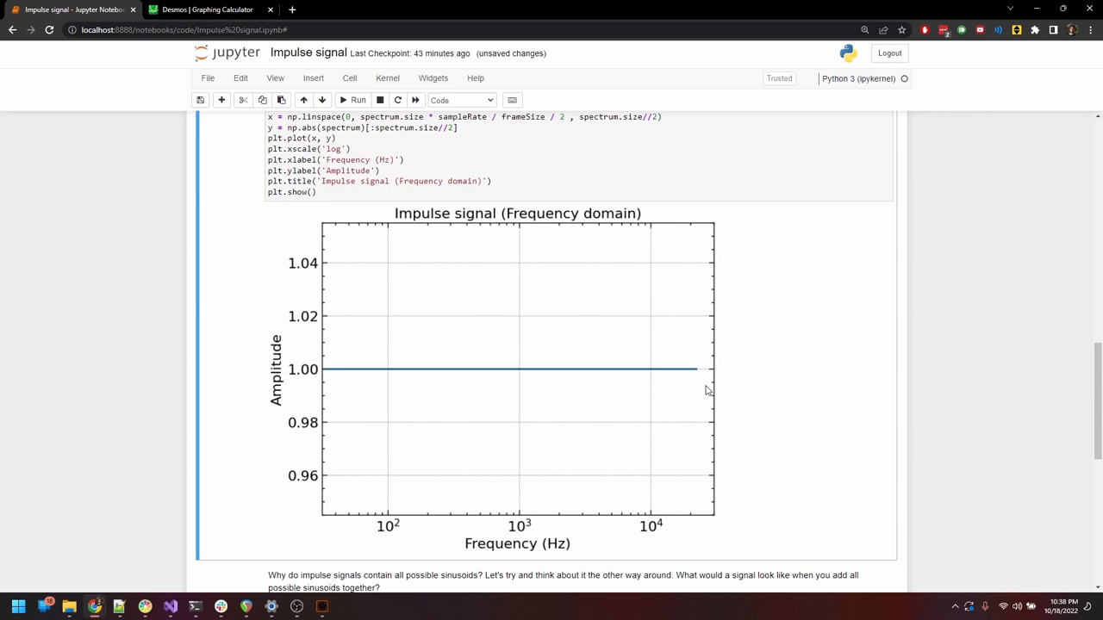
pyautogui.moveTo(575, 371)
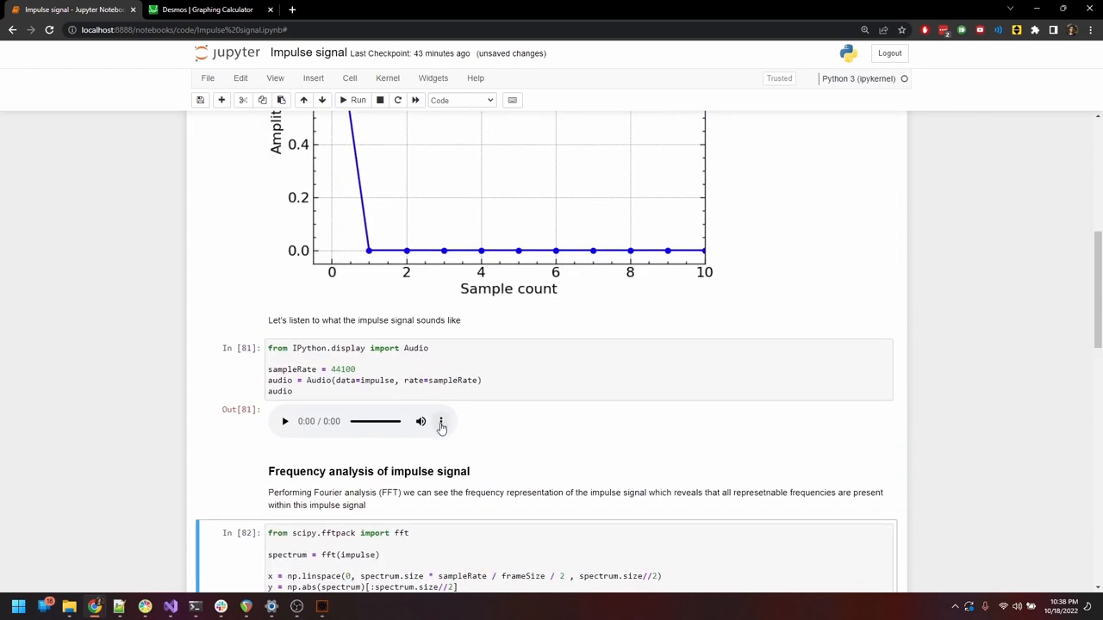
# Step: Download the impulse audio as a file from the player's options menu
pyautogui.click(441, 421)
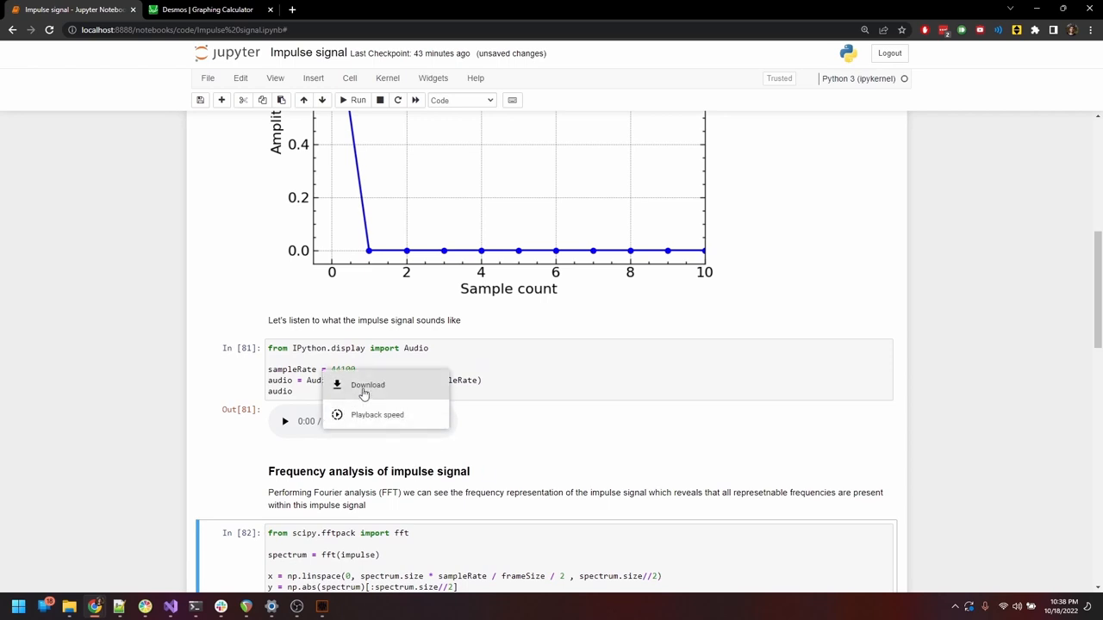
pyautogui.click(367, 386)
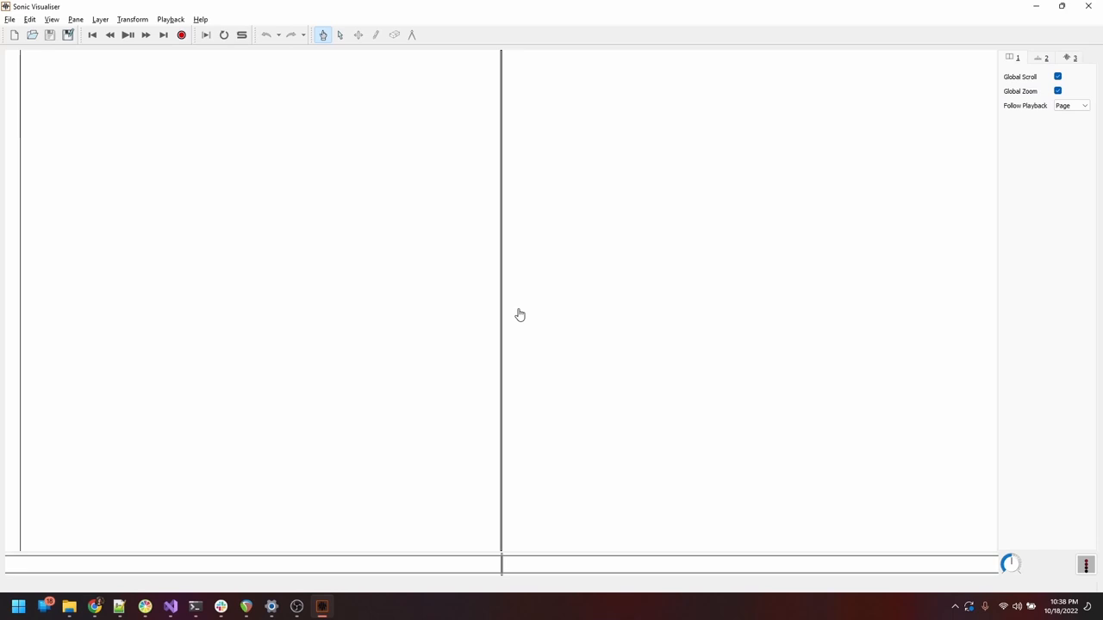
# Step: Load download.wav in Sonic Visualiser and add a spectrogram layer
pyautogui.click(31, 35)
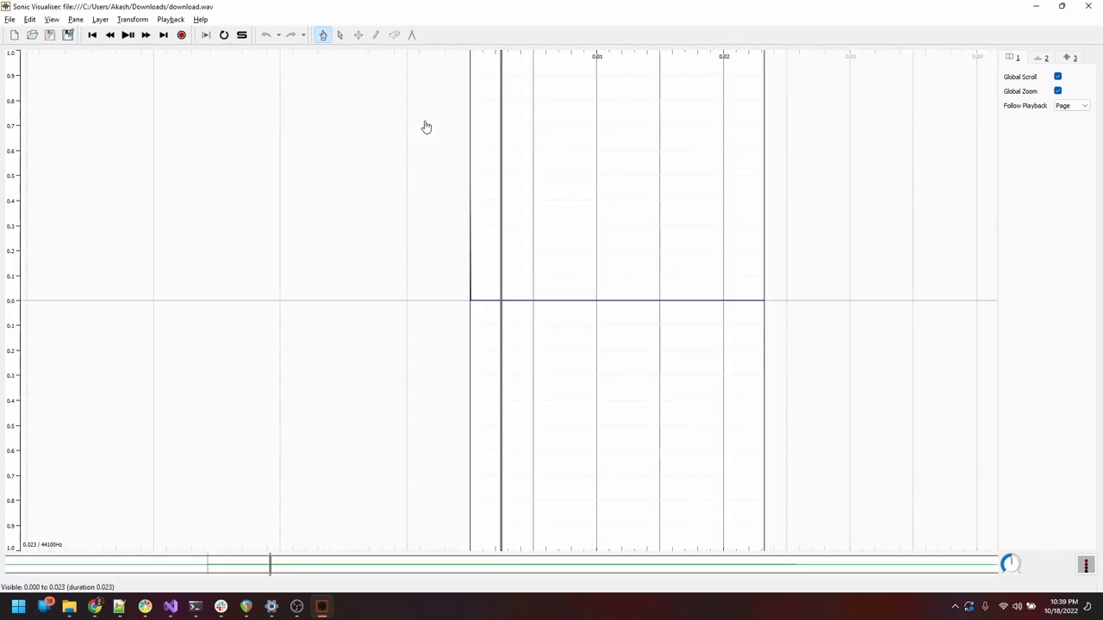
pyautogui.click(100, 19)
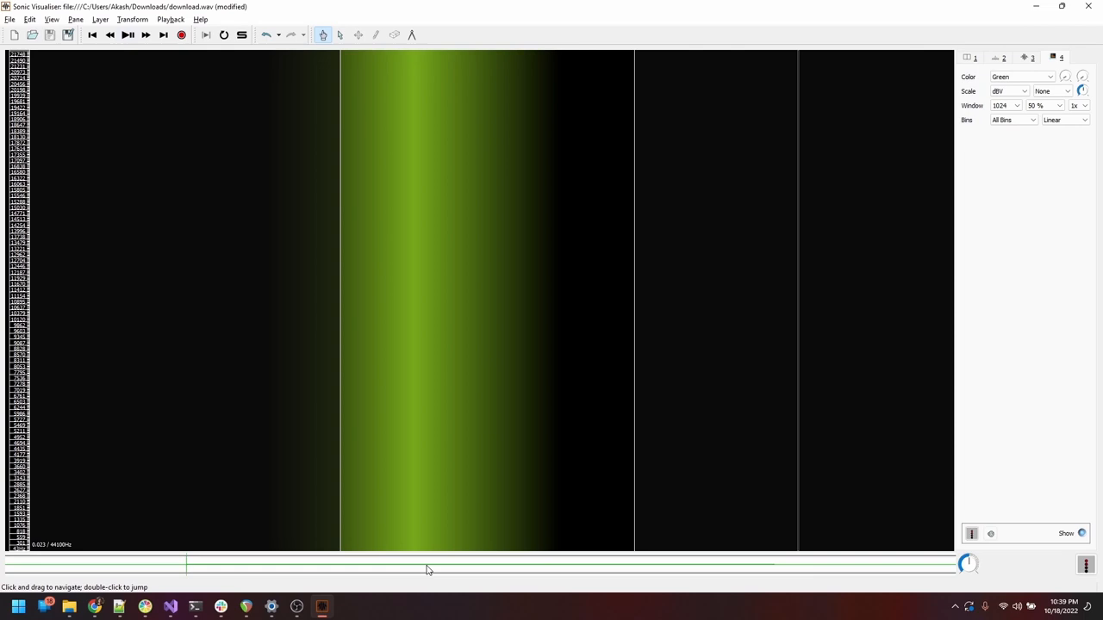
pyautogui.moveTo(465, 525)
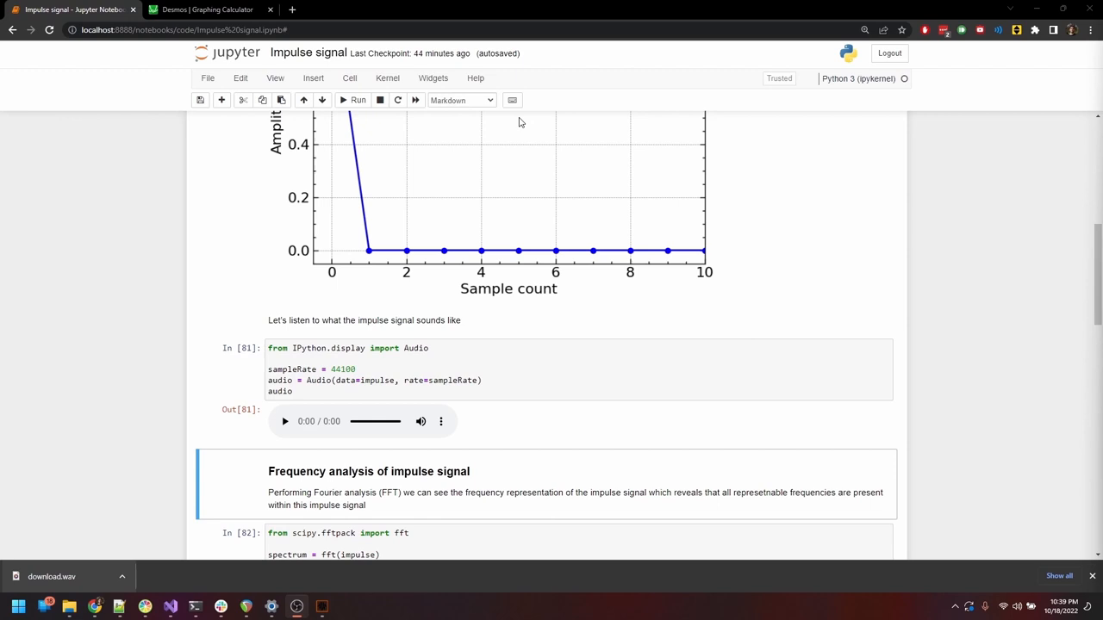
# Step: Graph y = cos x in Desmos and briefly compare it with a faster cosine
pyautogui.click(207, 10)
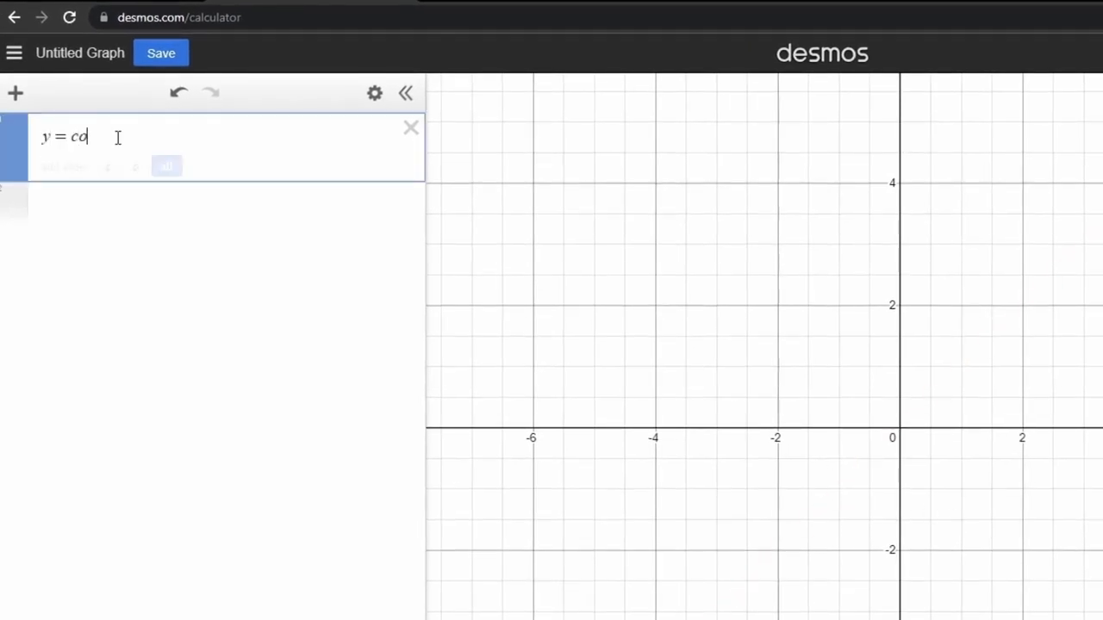
pyautogui.write('s x')
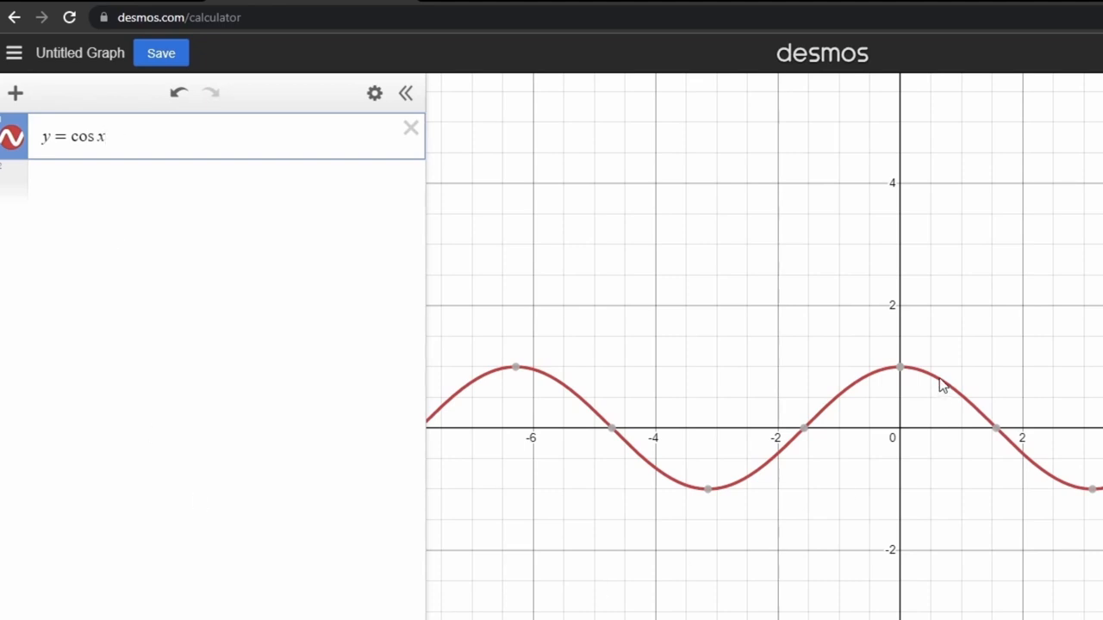
pyautogui.moveTo(900, 369)
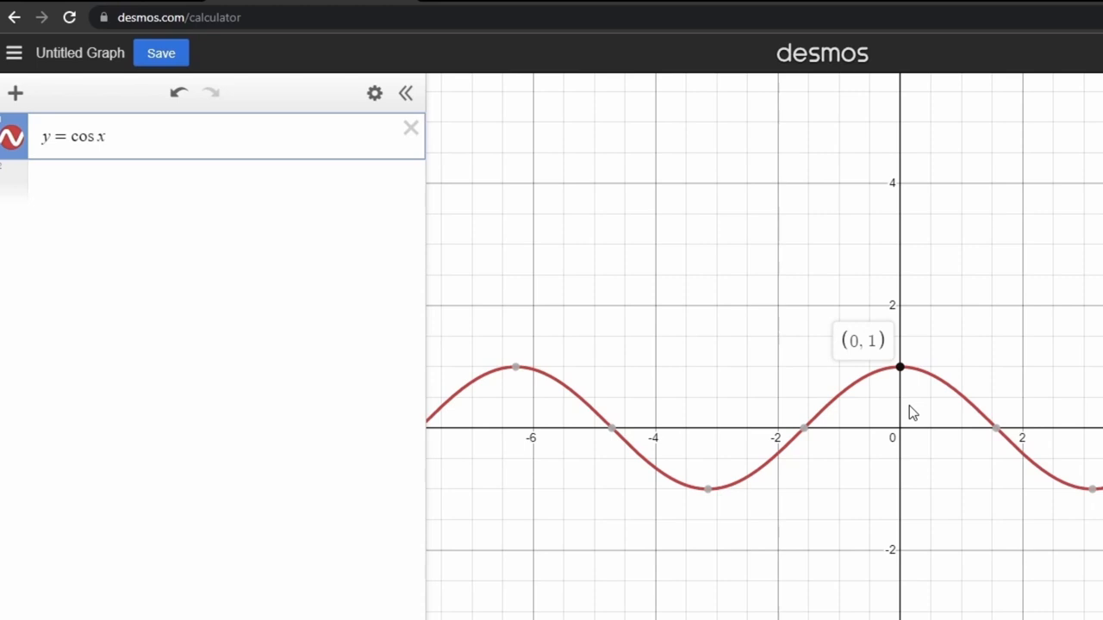
pyautogui.moveTo(905, 414)
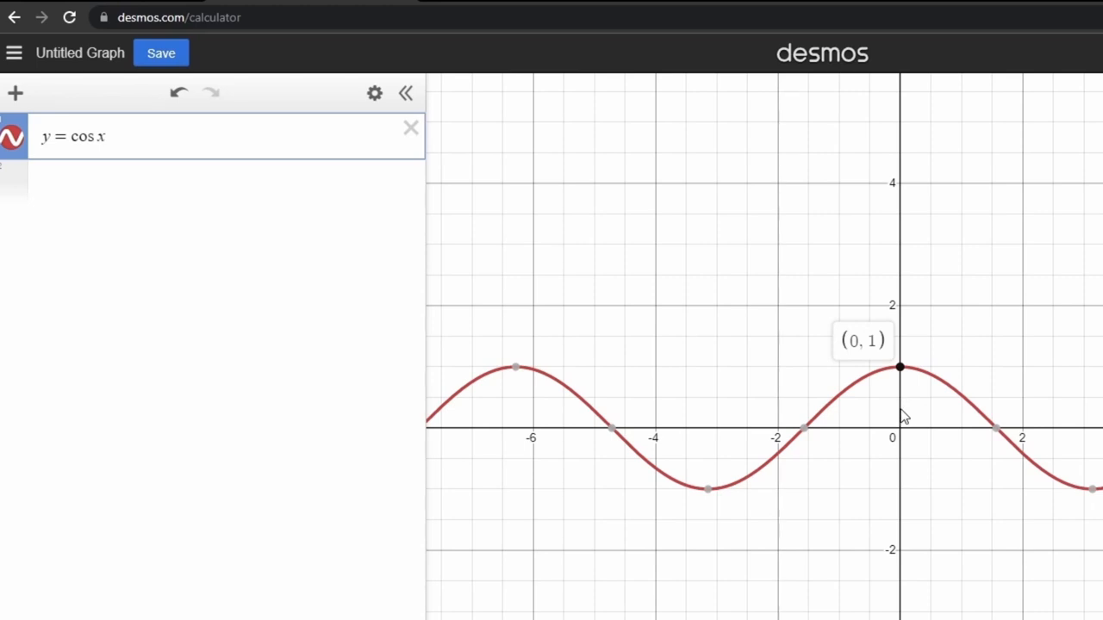
pyautogui.moveTo(592, 427)
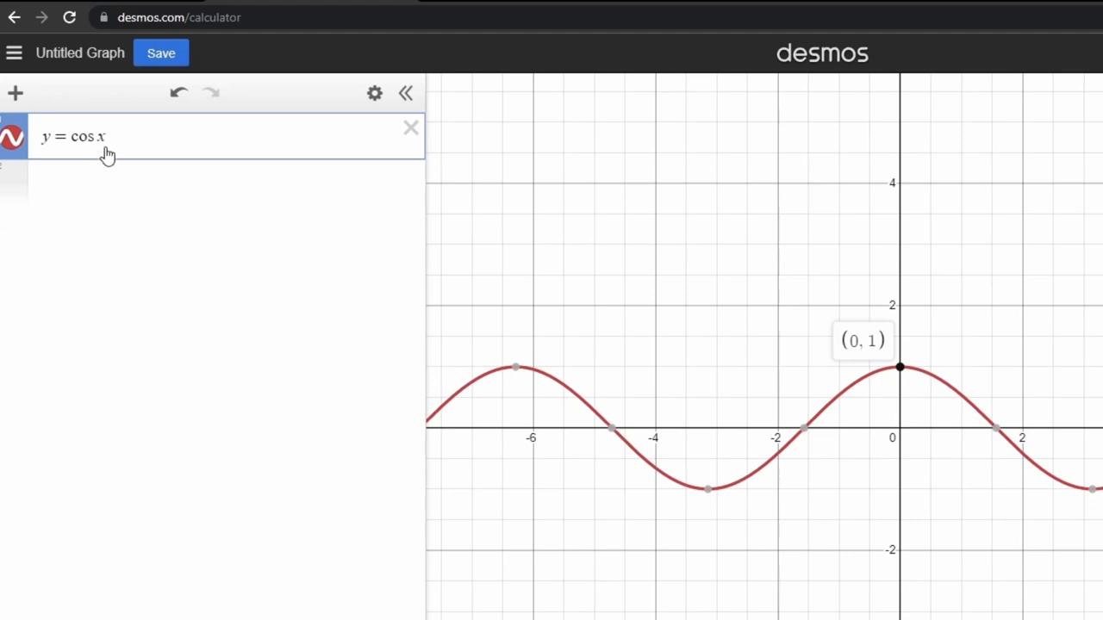
pyautogui.write('2')
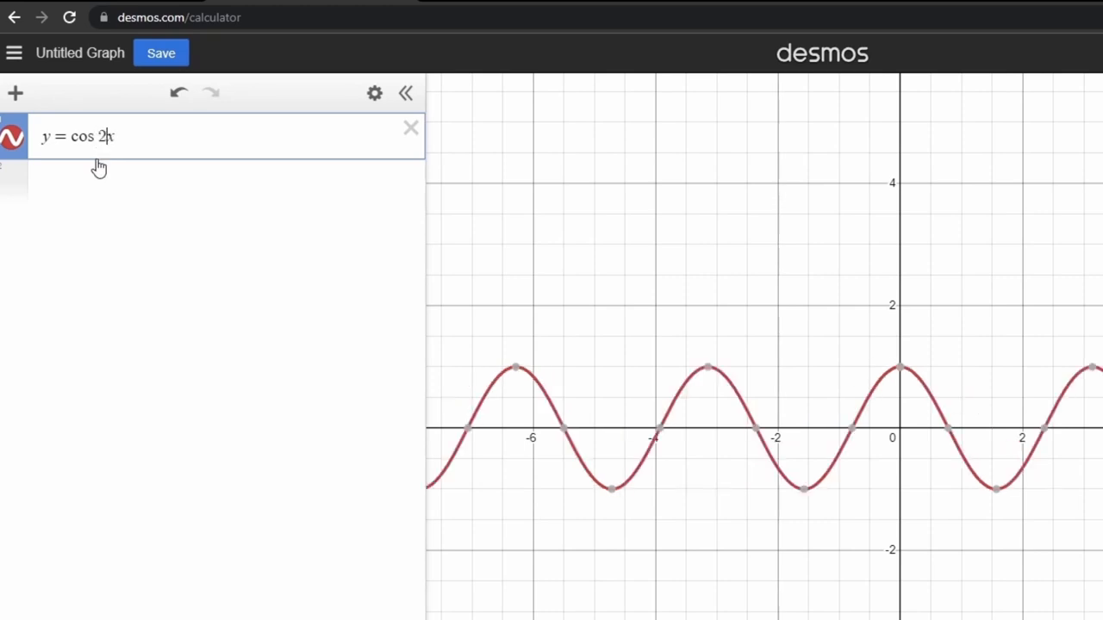
pyautogui.write('4')
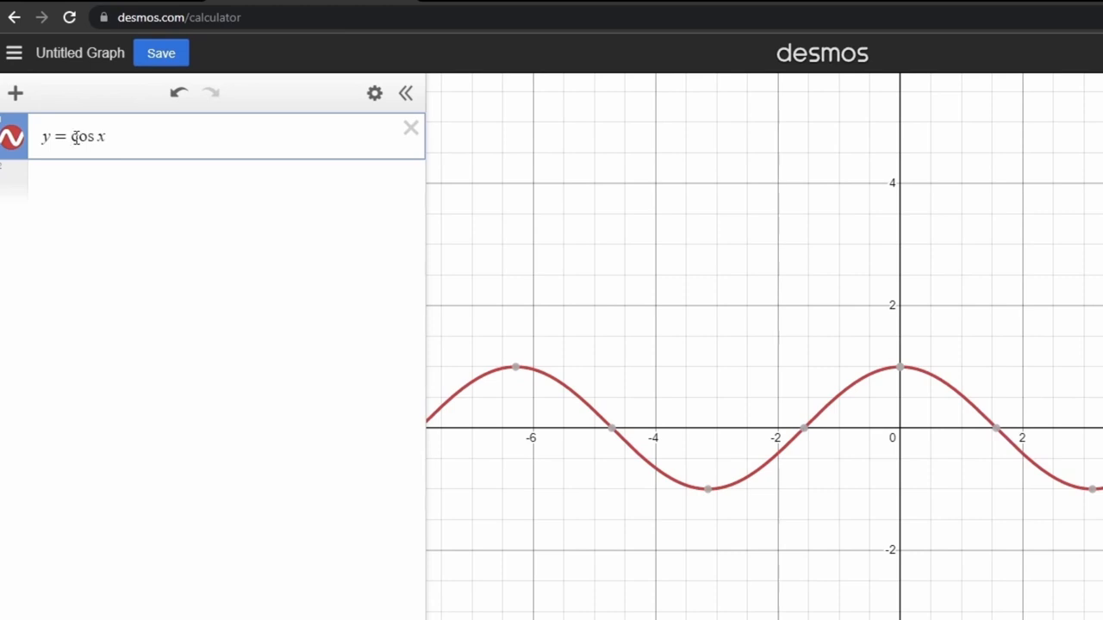
# Step: Rewrite the expression as the sum of cos nx from n = 1 to k with a k slider
pyautogui.write('su')
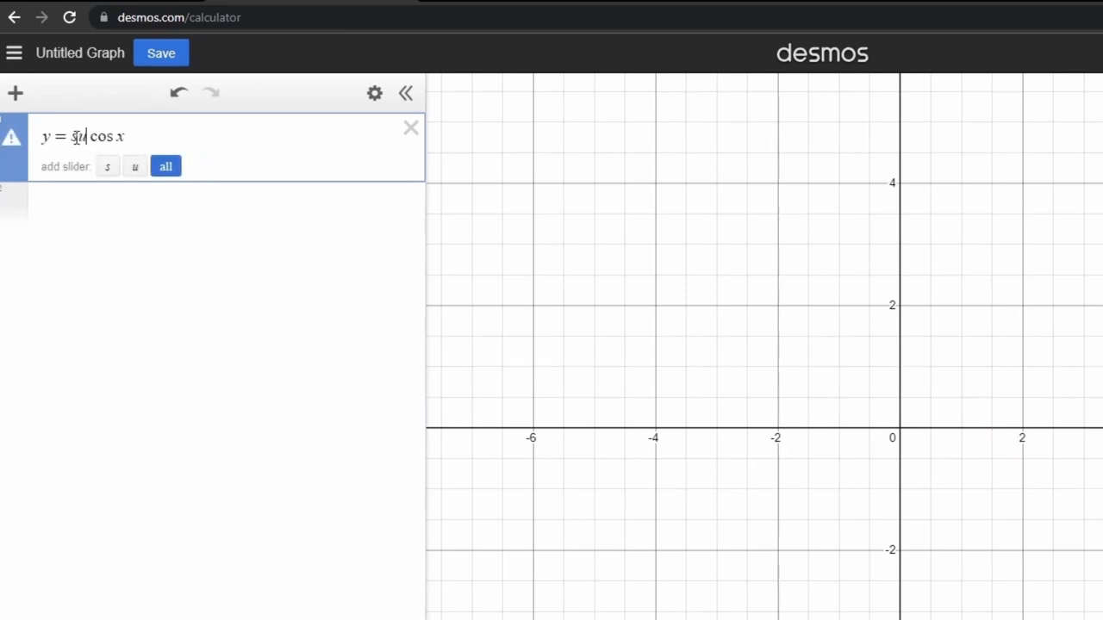
pyautogui.write('sum')
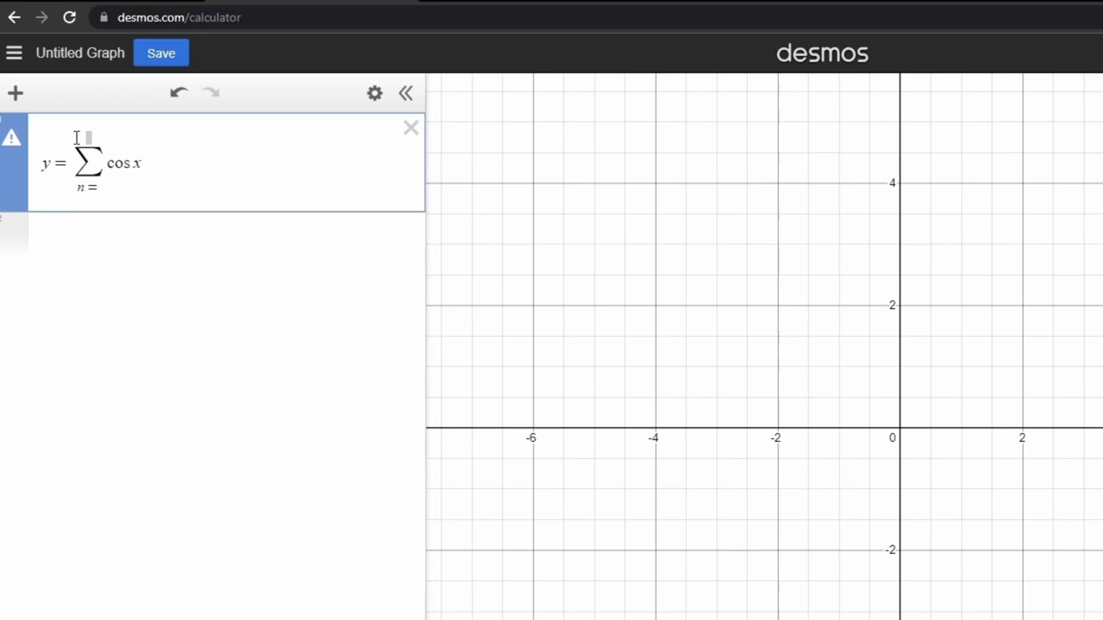
pyautogui.write('1}^{k')
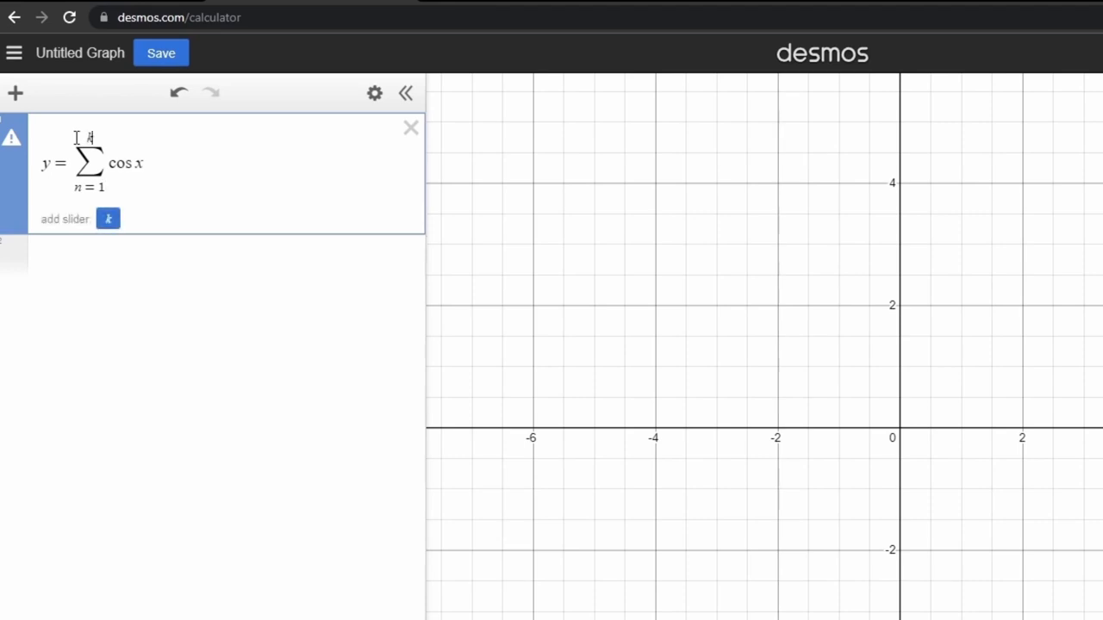
pyautogui.write('n')
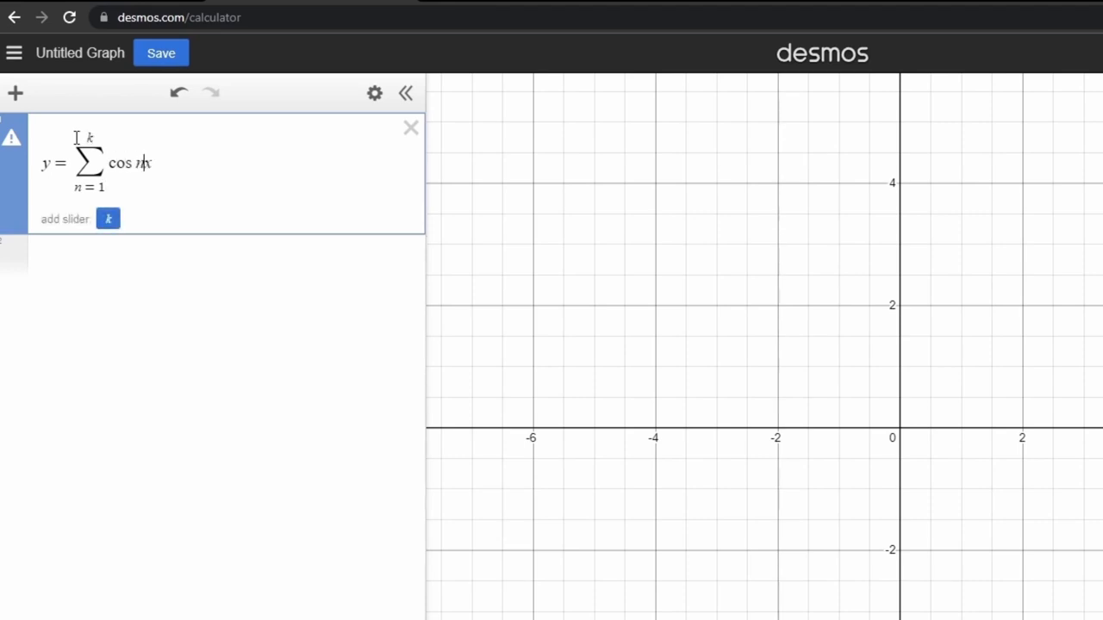
pyautogui.click(107, 217)
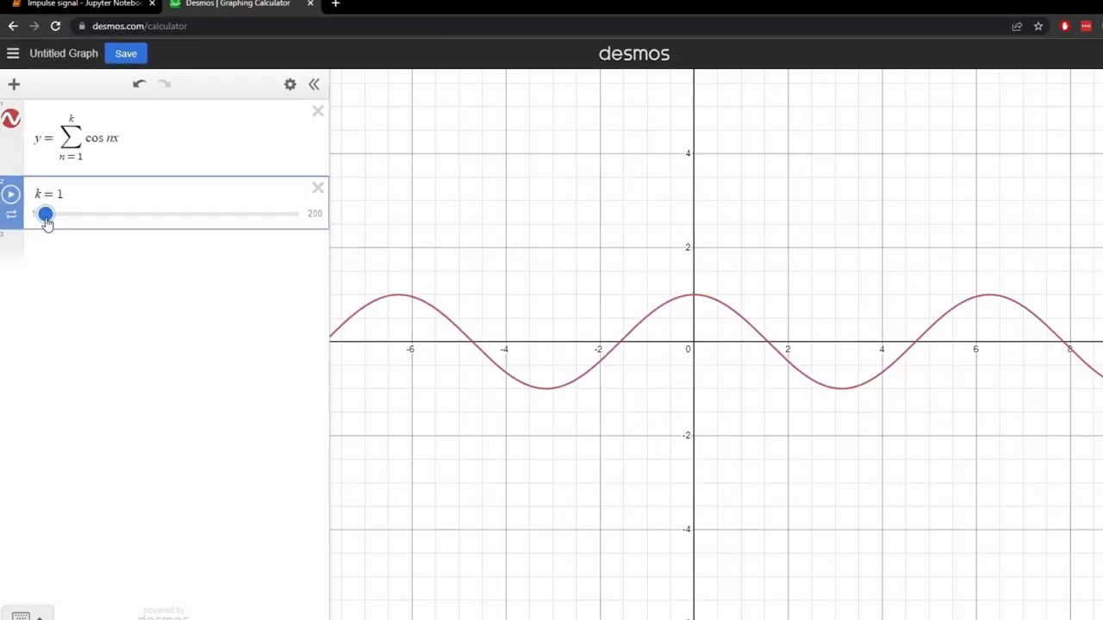
# Step: Raise the k slider to 10 and then about 21, forming tall periodic spikes
pyautogui.moveTo(47, 214); pyautogui.dragTo(50, 193)
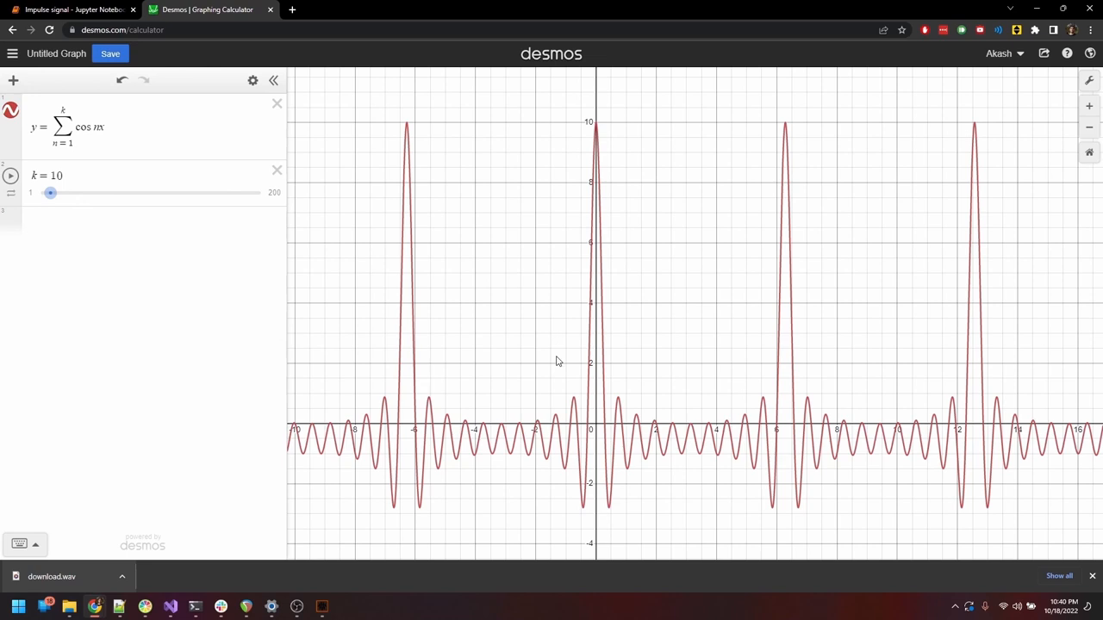
pyautogui.moveTo(528, 308)
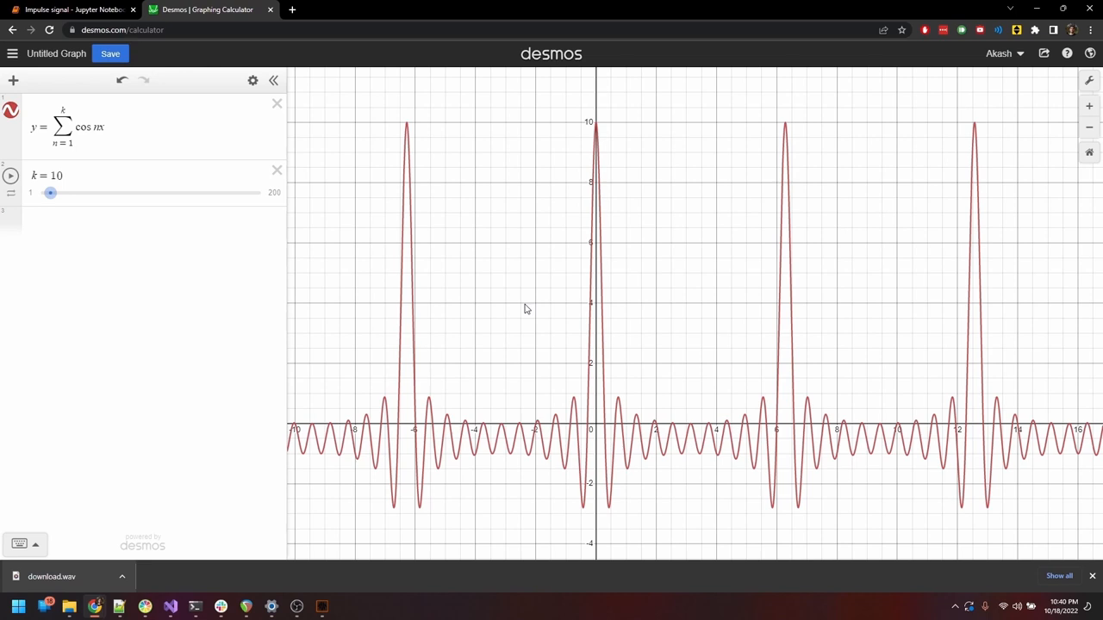
pyautogui.moveTo(50, 193); pyautogui.dragTo(62, 193)
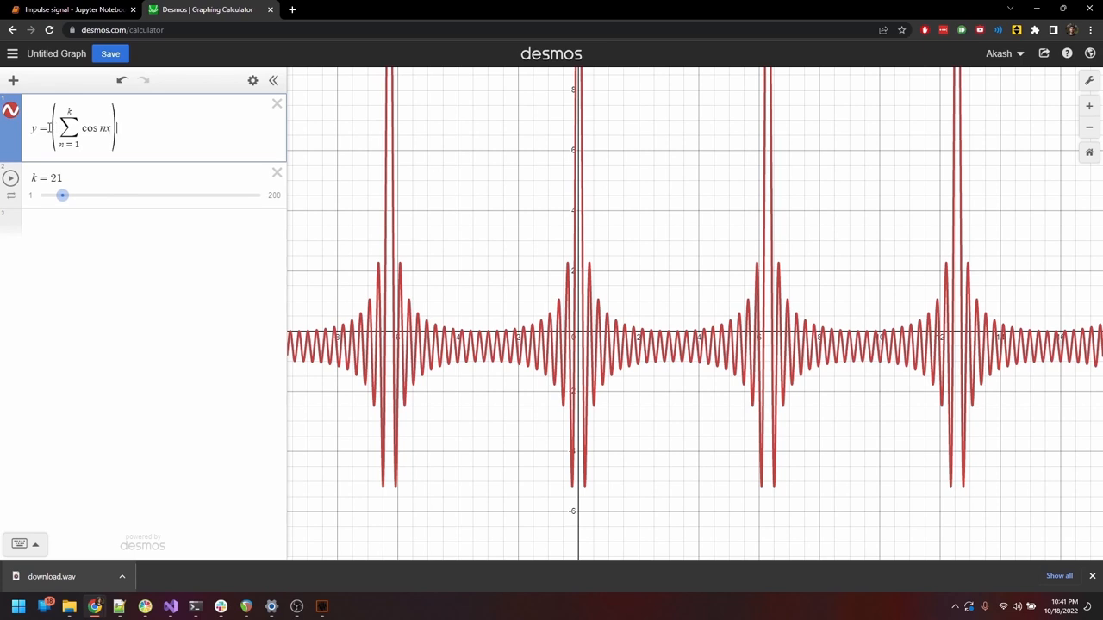
# Step: Divide the sum by k to normalize the peak to height 1, nudging k to 24
pyautogui.write('/k')
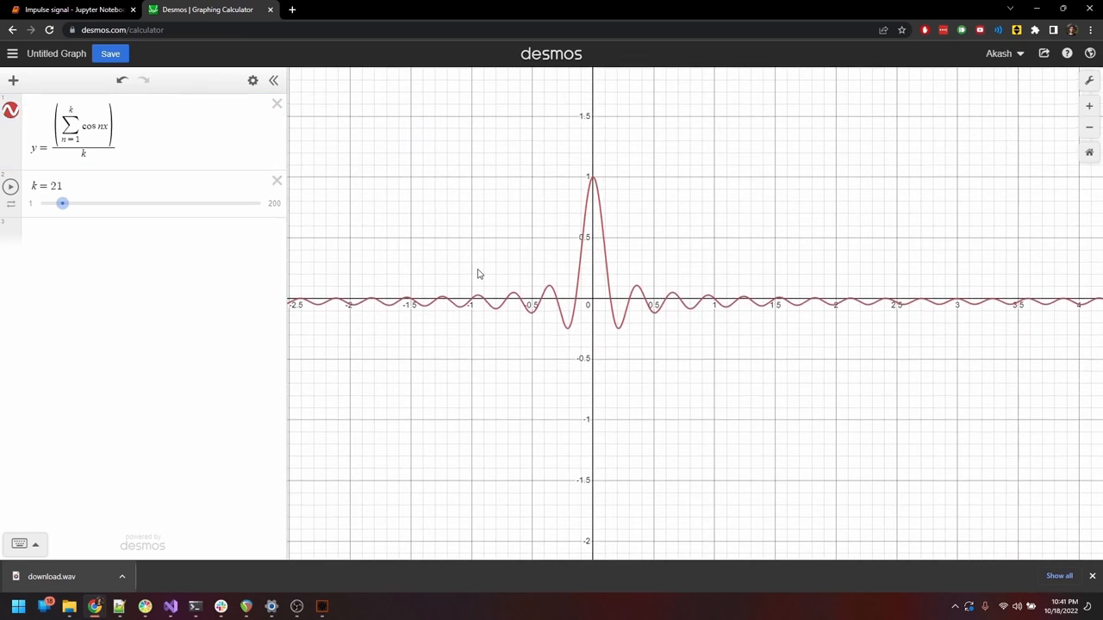
pyautogui.moveTo(62, 203); pyautogui.dragTo(65, 204)
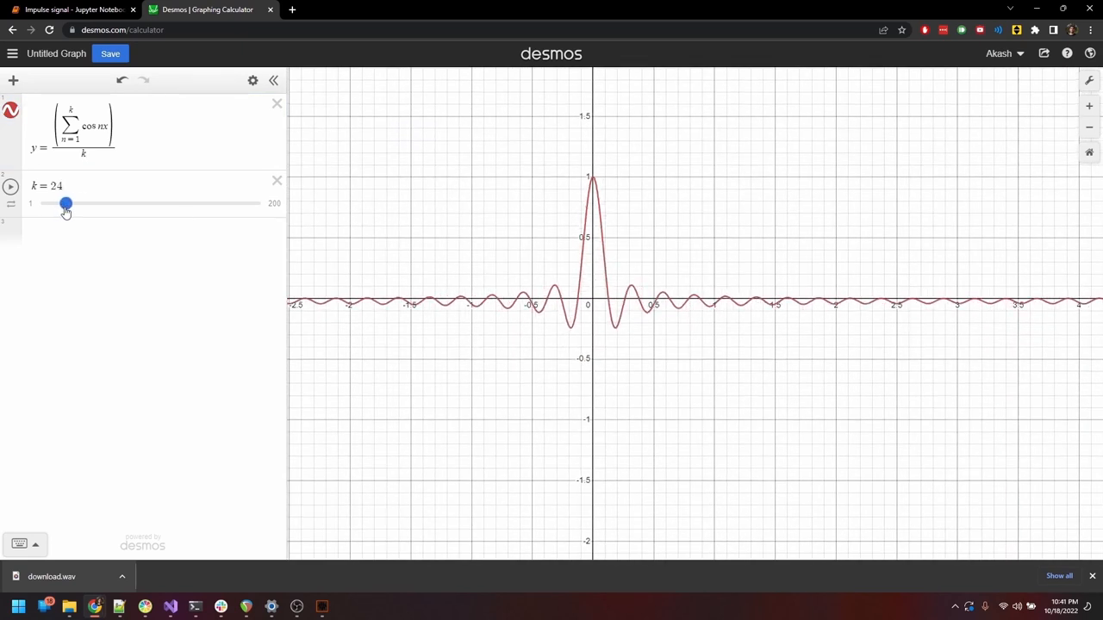
# Step: Drag the k slider up to its 200 maximum, narrowing the curve into a sharp spike
pyautogui.moveTo(66, 204); pyautogui.dragTo(124, 204)
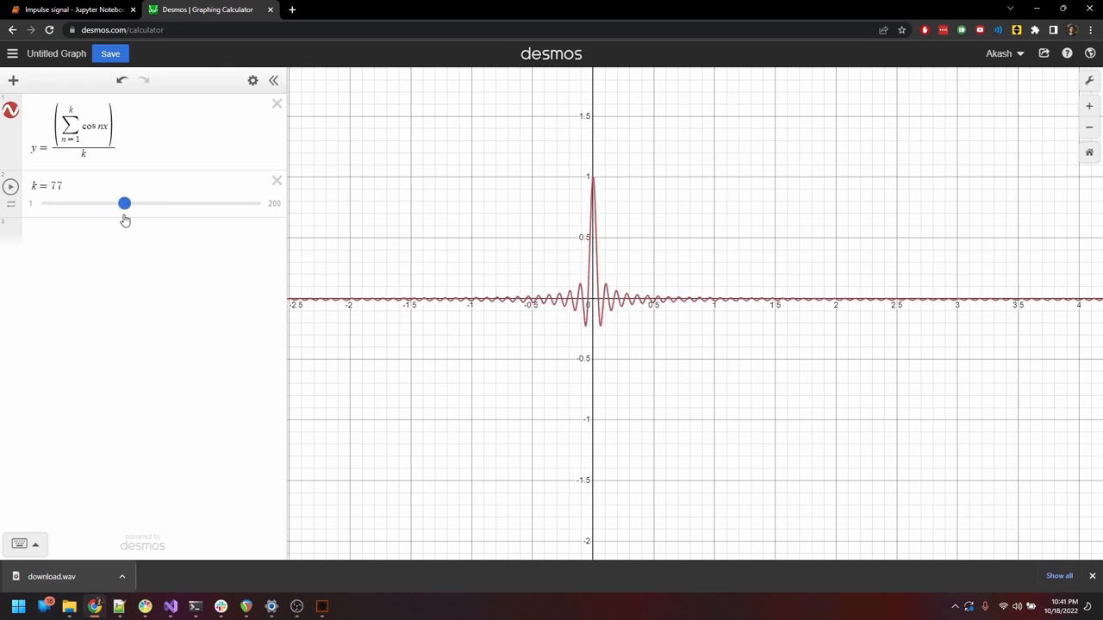
pyautogui.moveTo(124, 204); pyautogui.dragTo(223, 203)
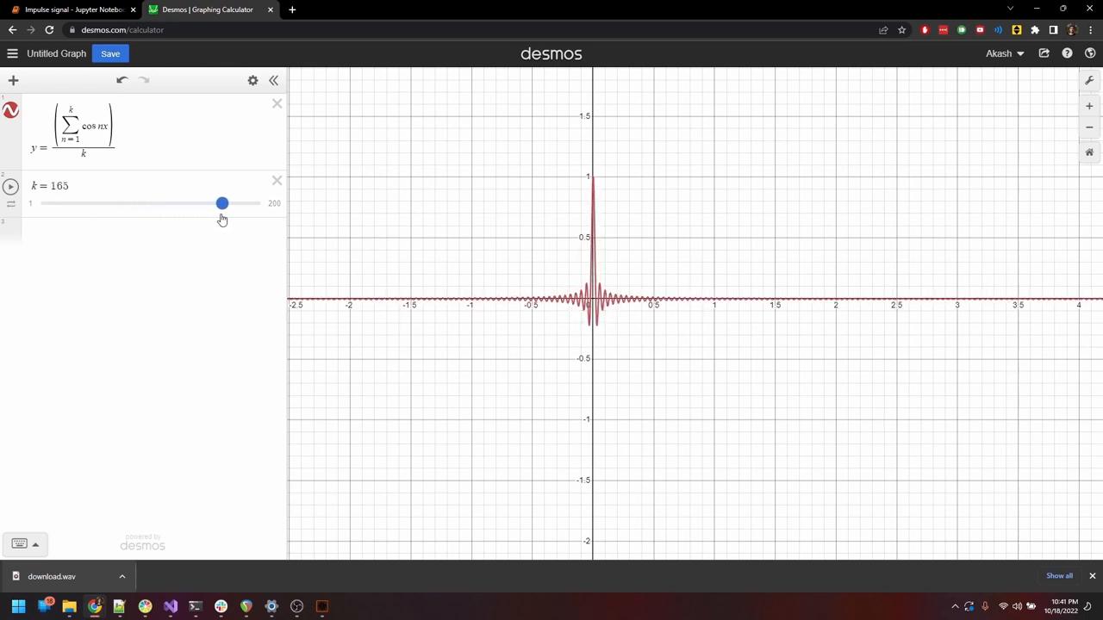
pyautogui.moveTo(222, 203); pyautogui.dragTo(260, 204)
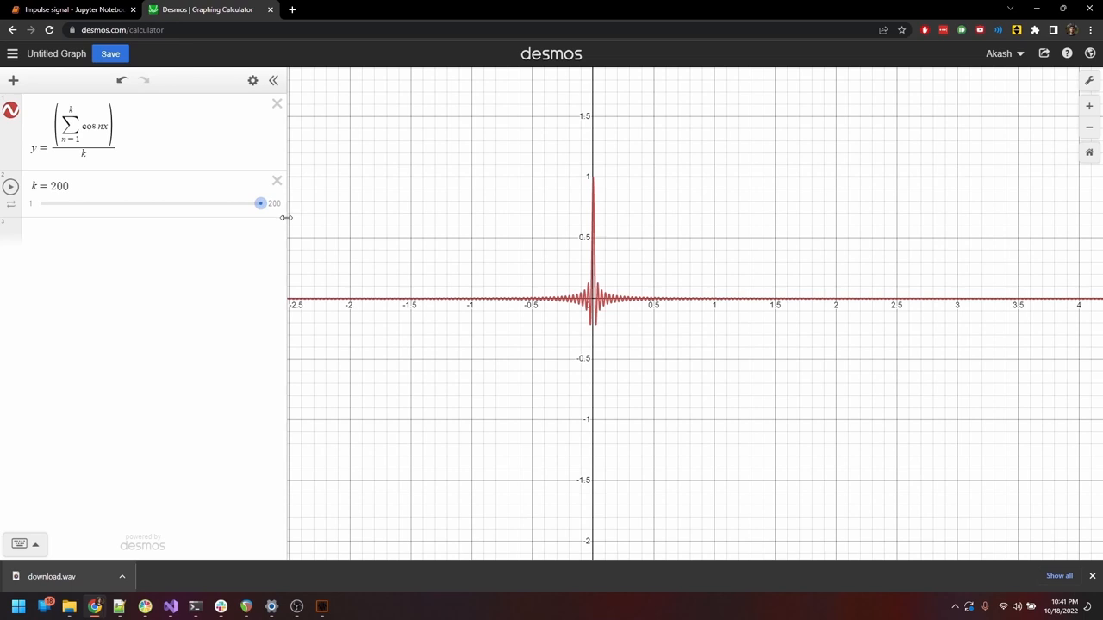
pyautogui.moveTo(287, 217)
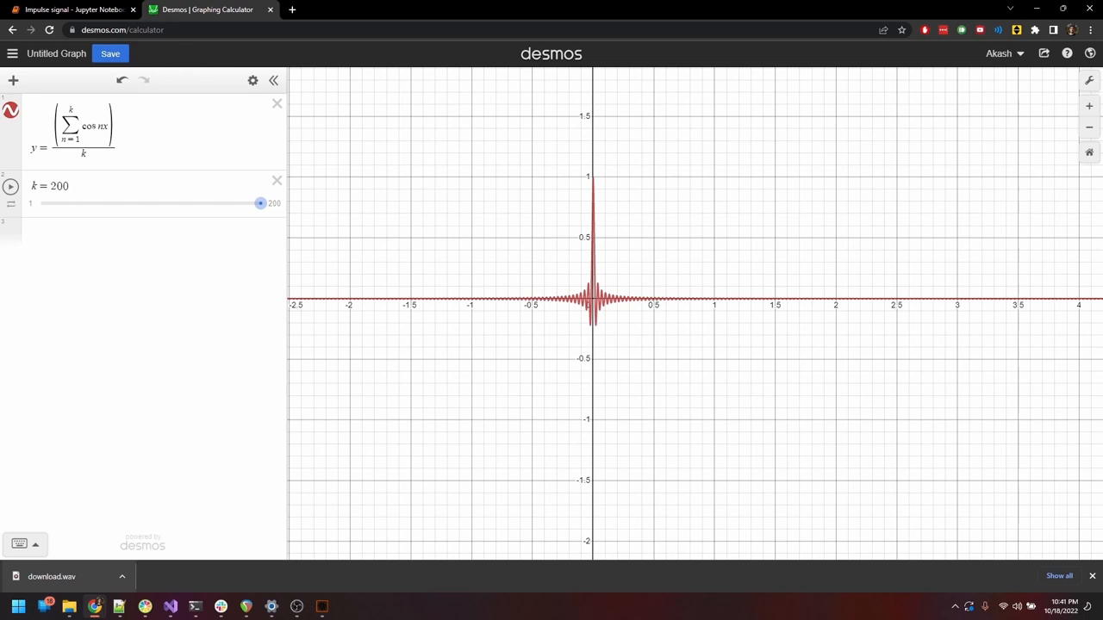
# Step: Set the Sum of cosines frequency count and run the cell, plotting a single spike at zero
pyautogui.click(73, 10)
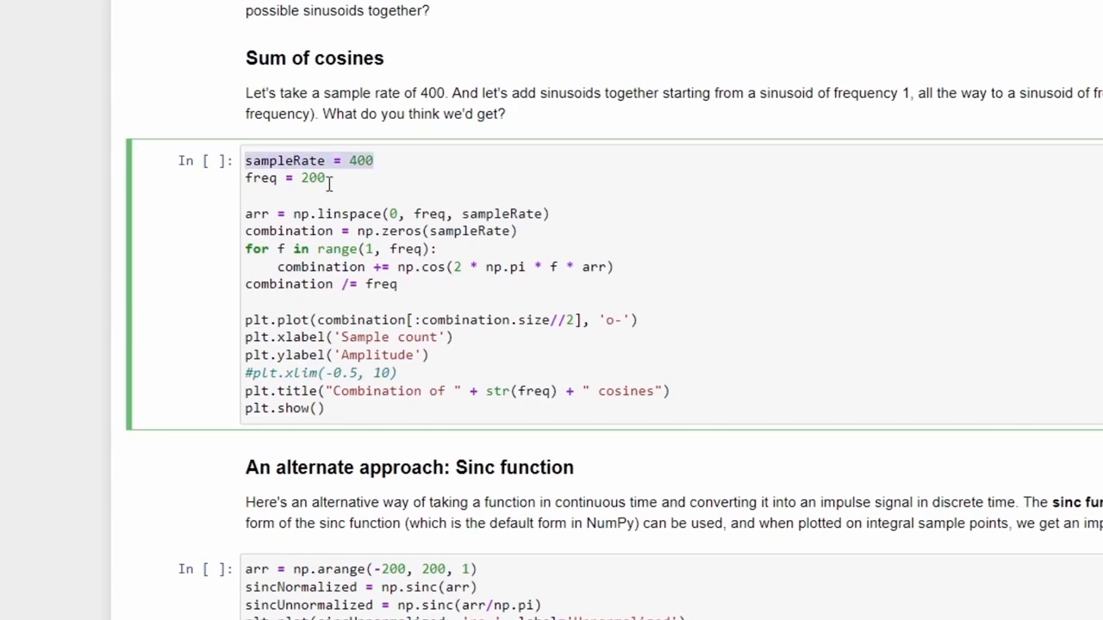
pyautogui.scroll(-3)
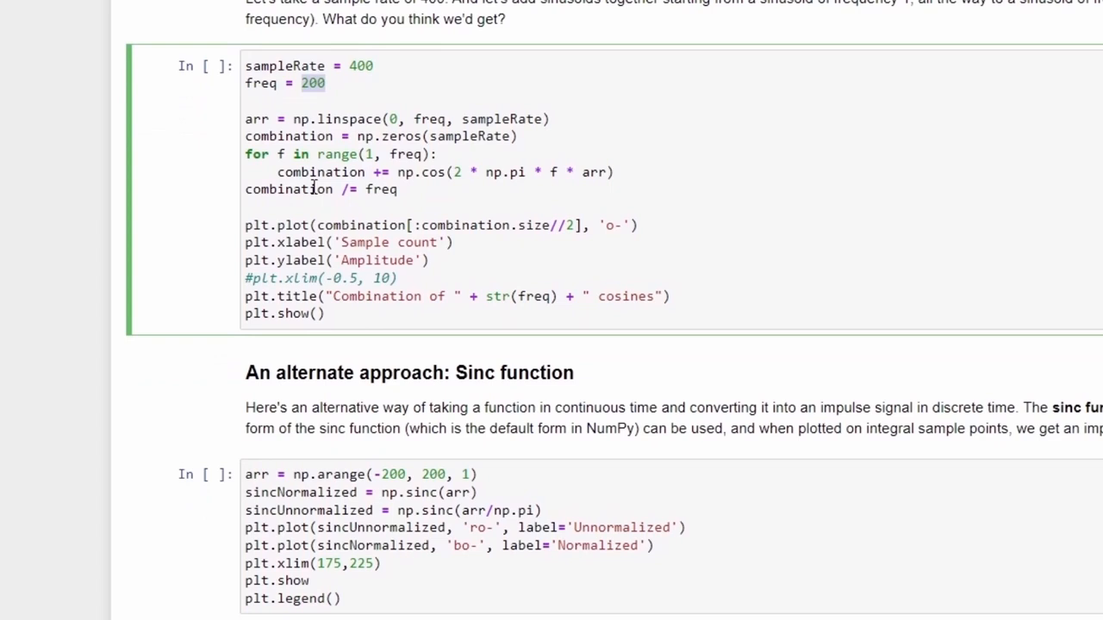
pyautogui.write('40')
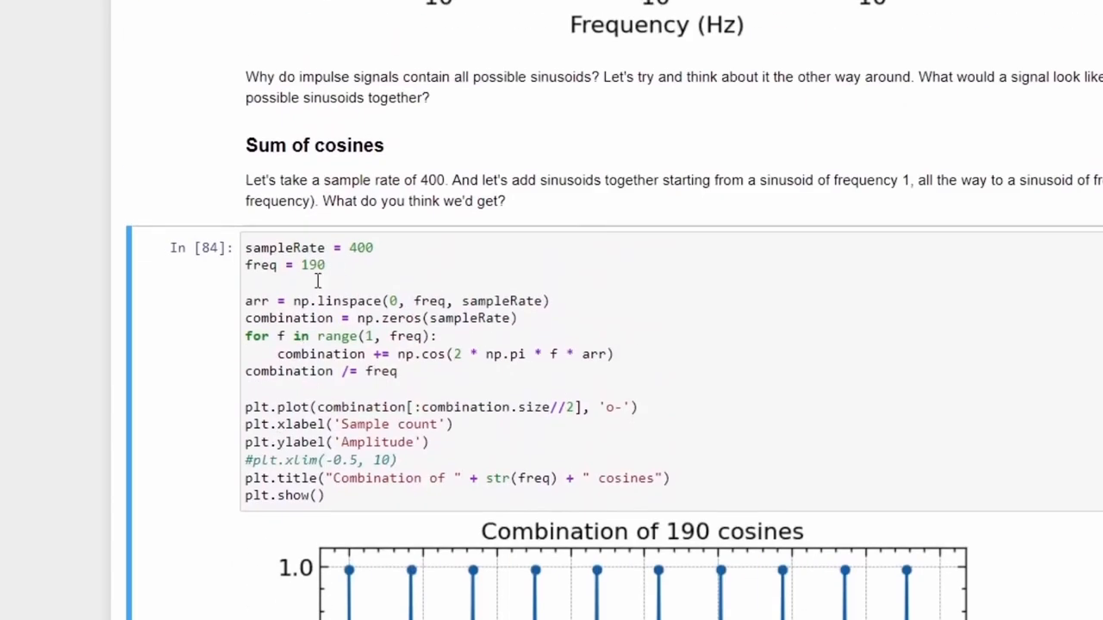
pyautogui.click(313, 265)
pyautogui.write('200')
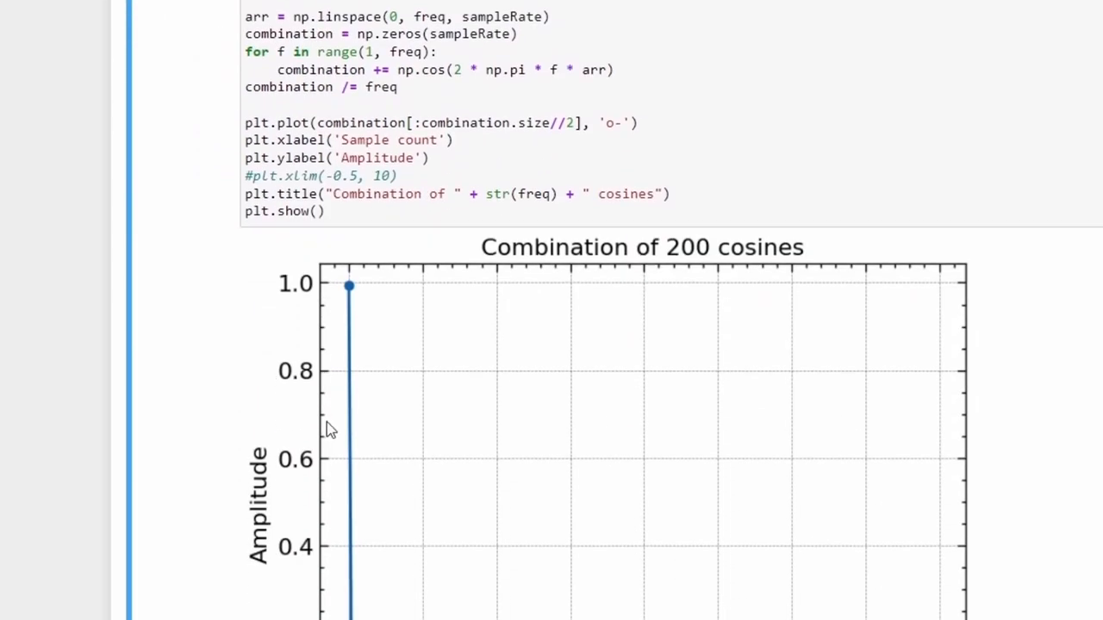
pyautogui.scroll(-3)
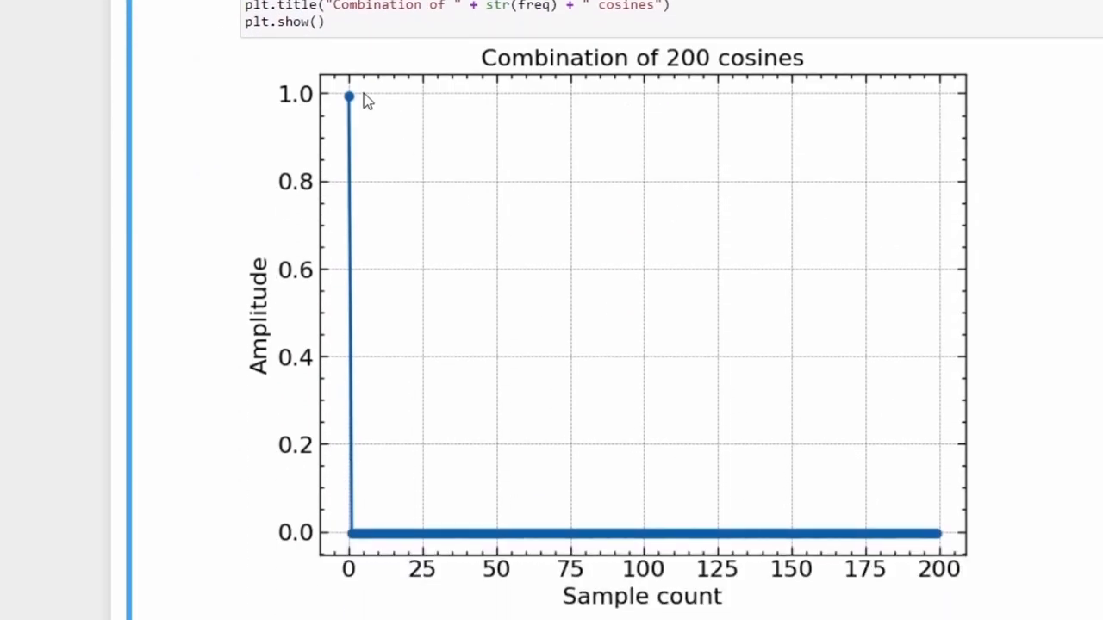
pyautogui.moveTo(1000, 520)
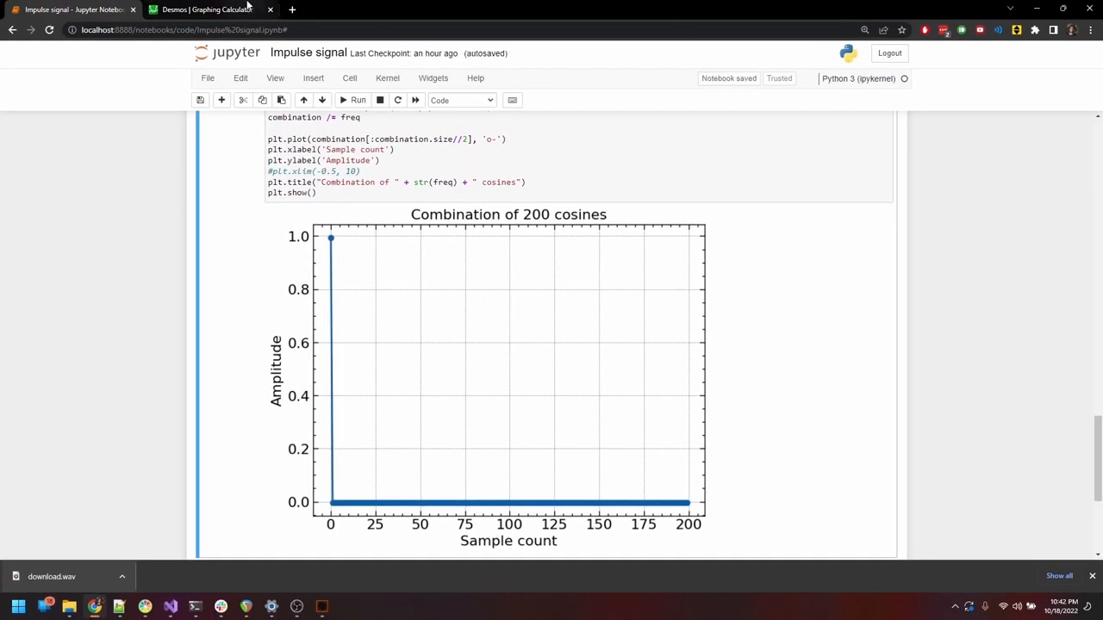
pyautogui.click(207, 10)
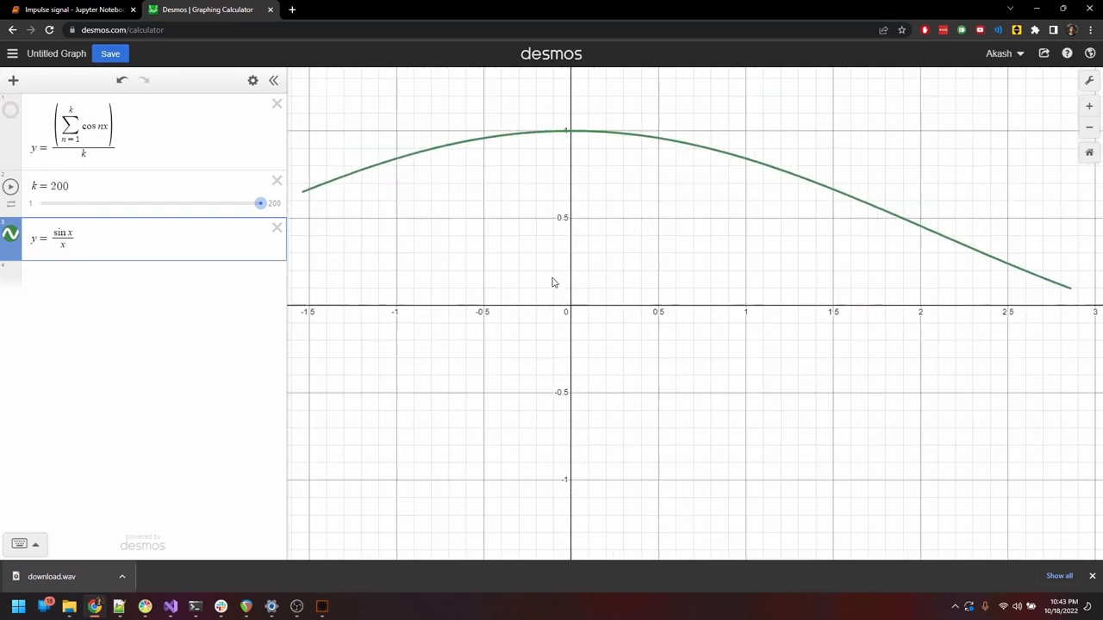
# Step: Add y = sin(kx)/(kx) and rewrite the sum as cos((n − ½)x)/k
pyautogui.scroll(-3)
pyautogui.write('y =')
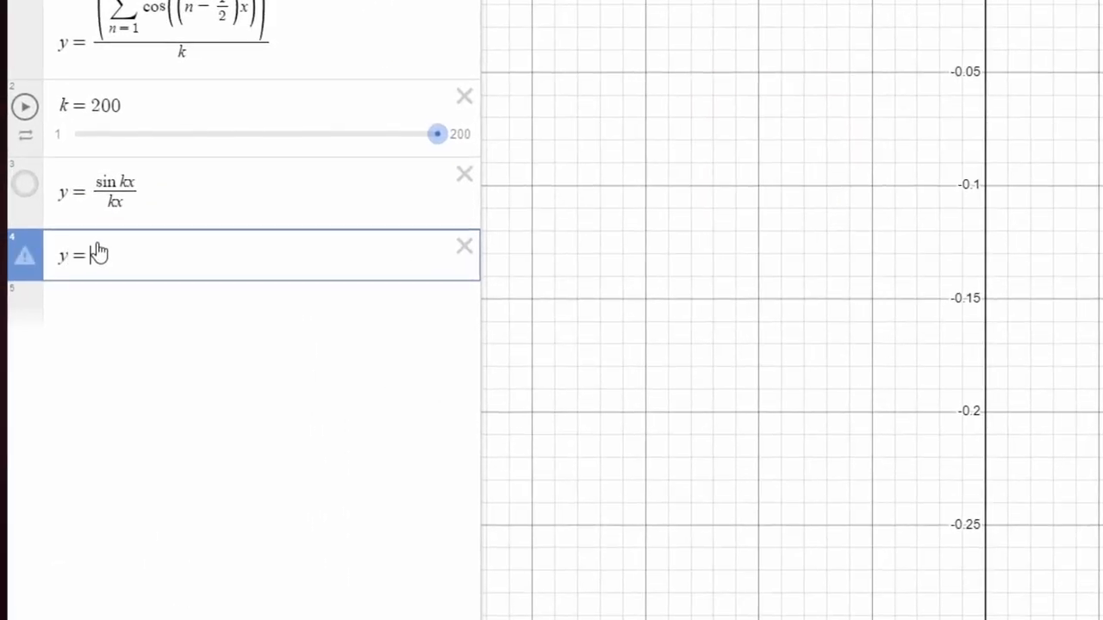
# Step: Graph sin(x)/x, then the normalized sin(πx)/(πx), zooming to show its unit peak
pyautogui.write('sin(x)/x')
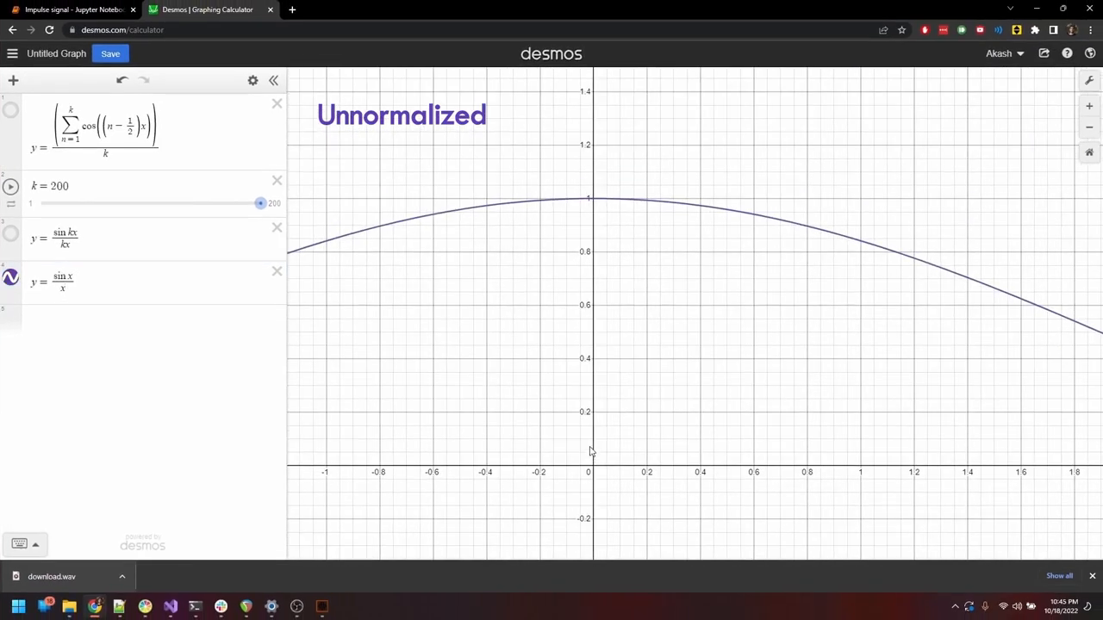
pyautogui.scroll(-3)
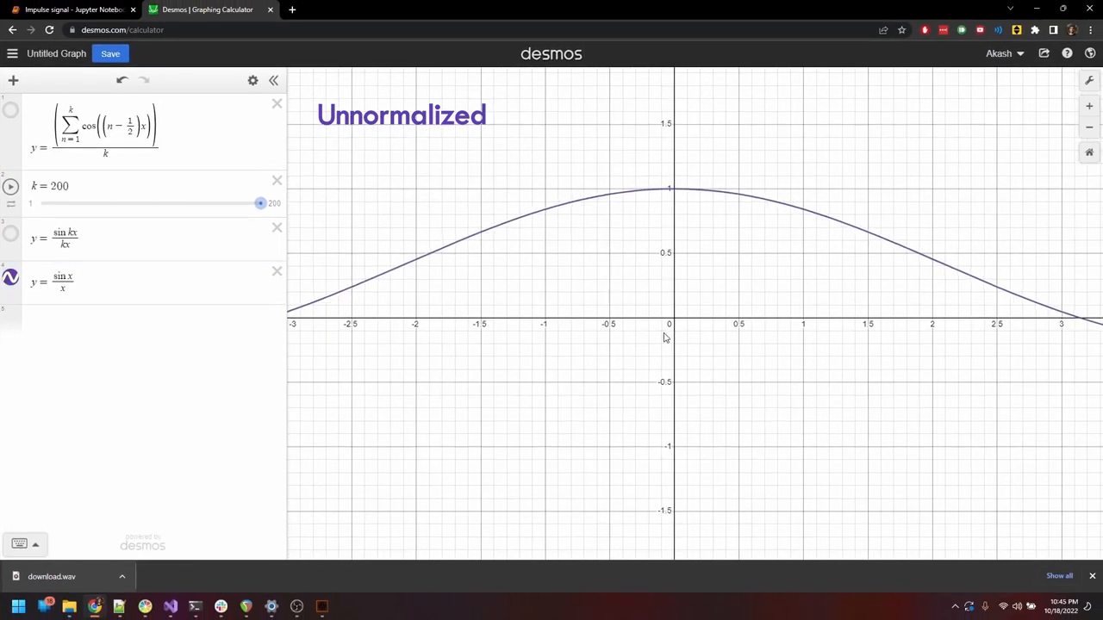
pyautogui.scroll(-3)
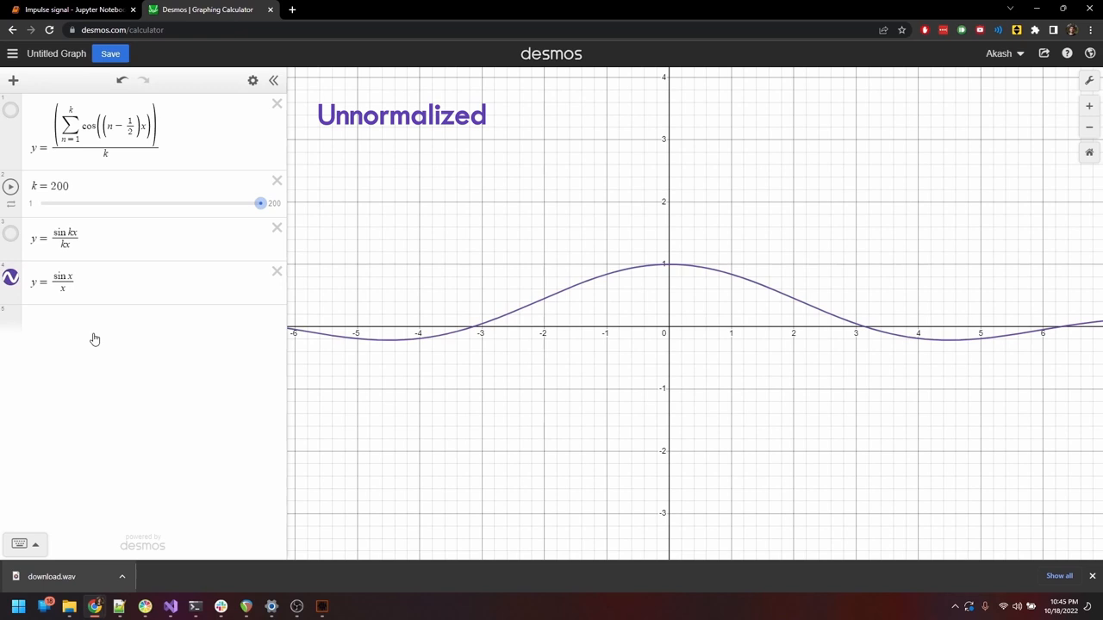
pyautogui.write('sin πx')
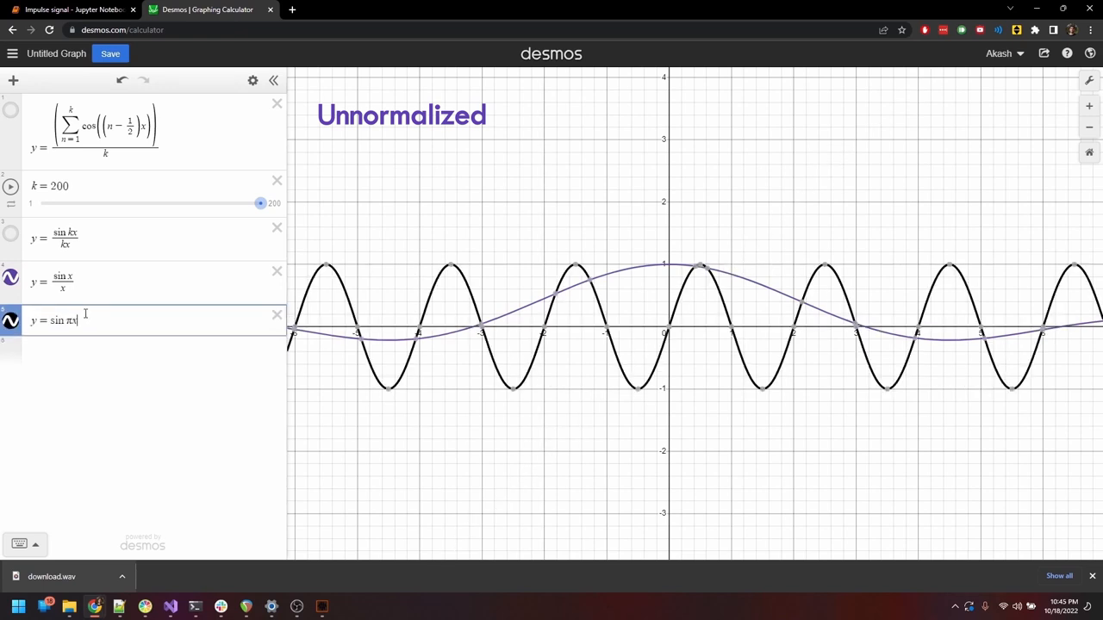
pyautogui.write('/πx')
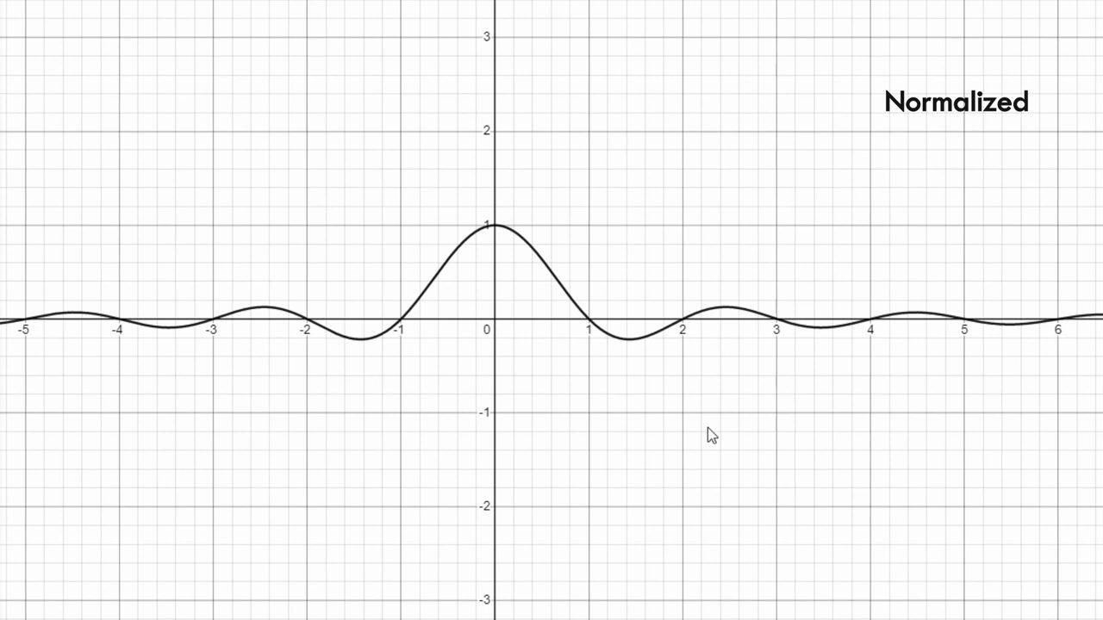
pyautogui.moveTo(590, 331)
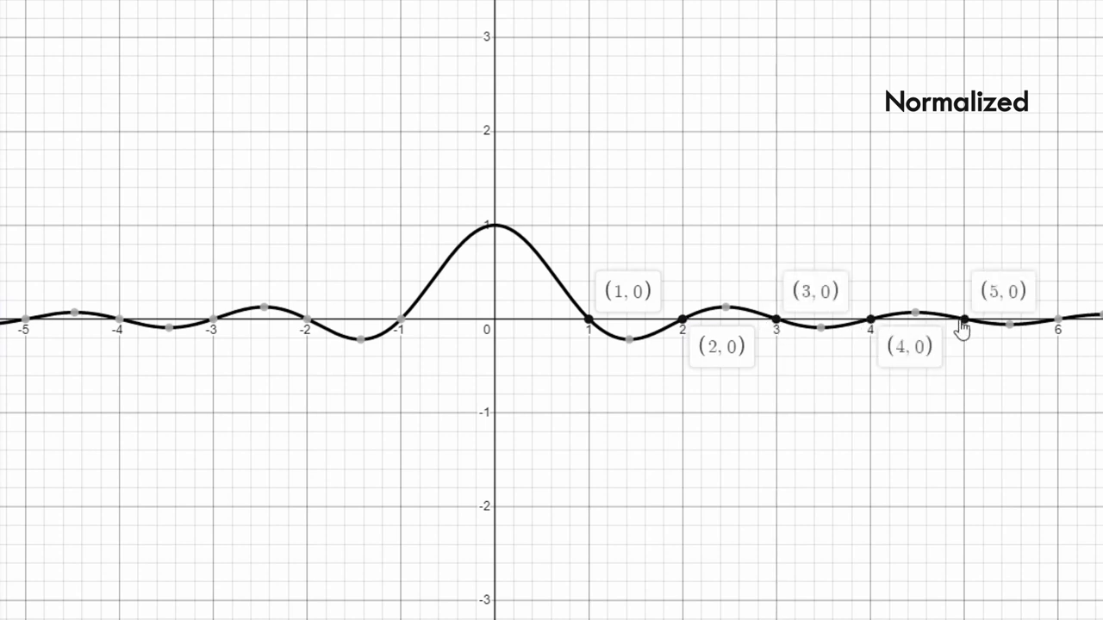
pyautogui.moveTo(422, 326)
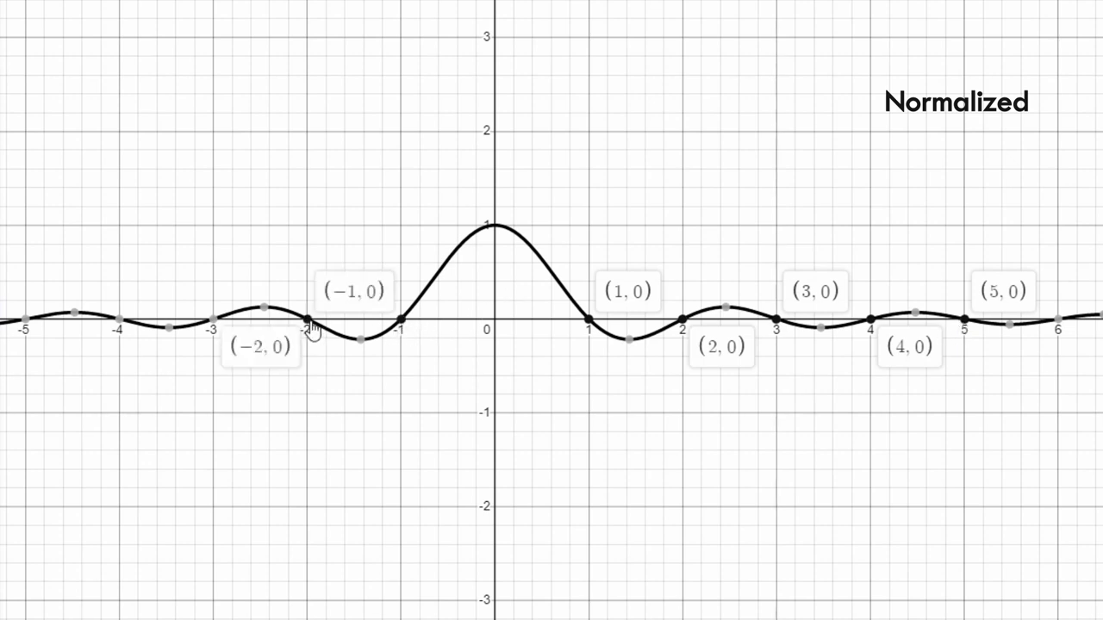
# Step: Label the zero crossing at (−3, 0), then switch back to the Jupyter notebook tab
pyautogui.click(214, 327)
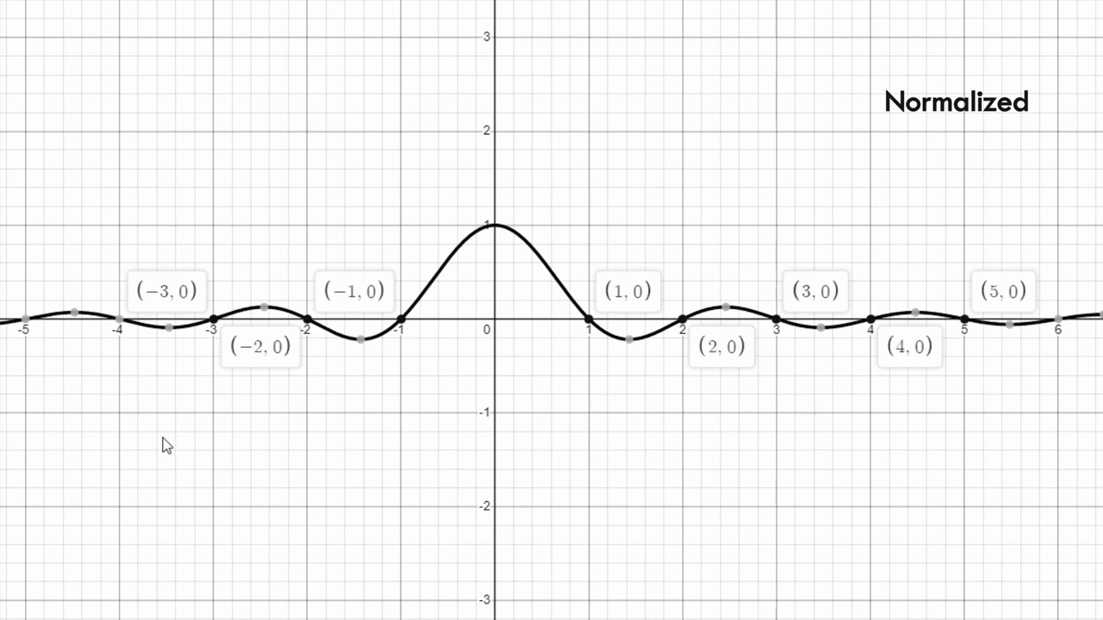
pyautogui.moveTo(174, 481)
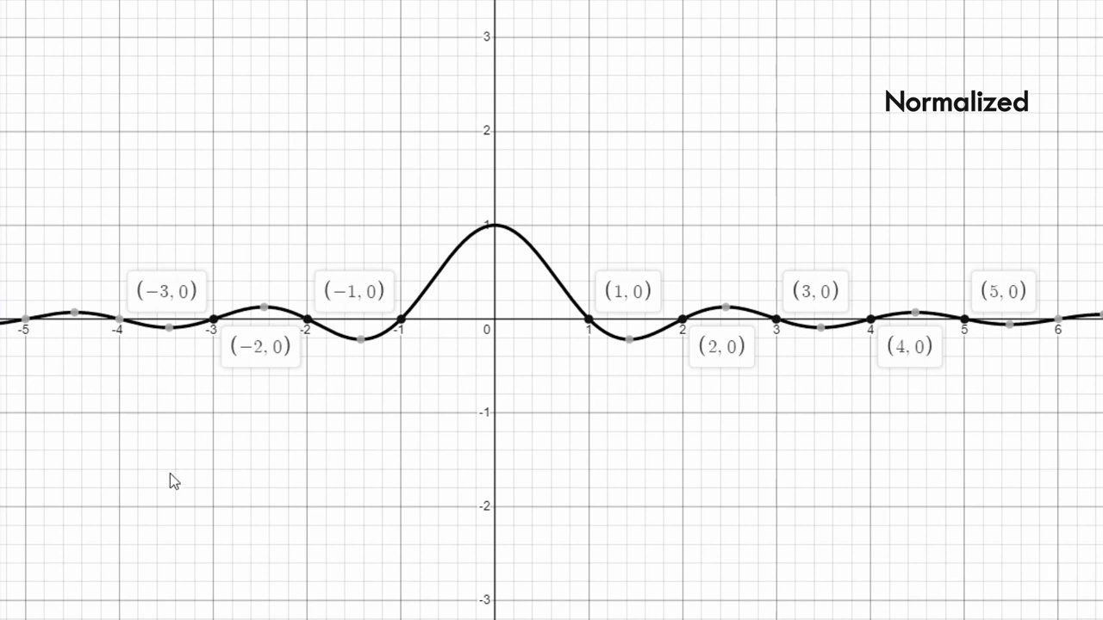
pyautogui.click(69, 7)
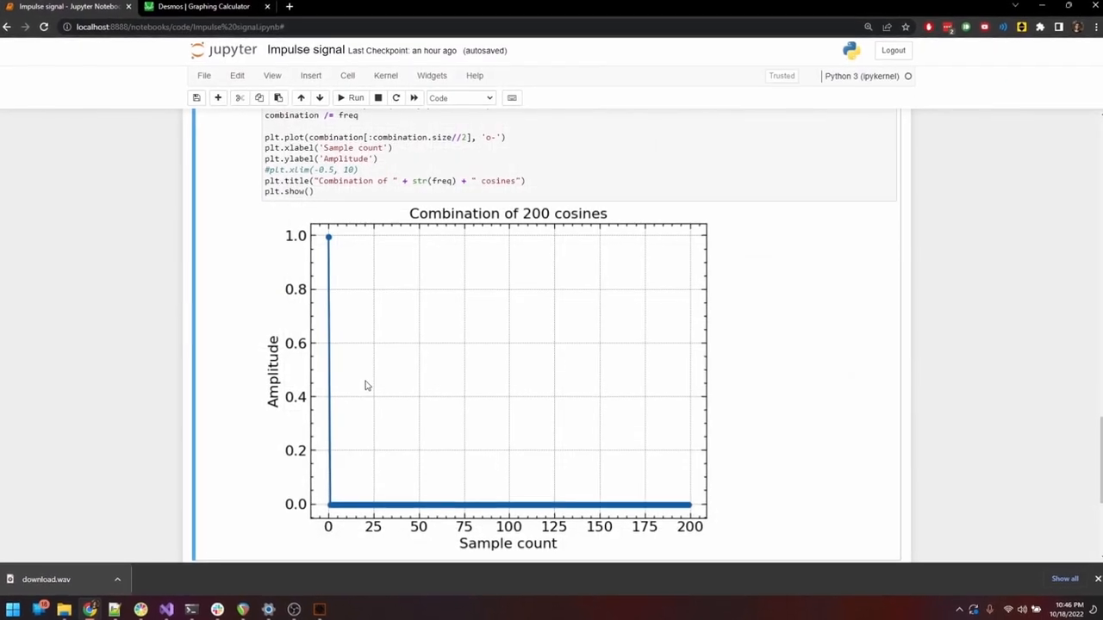
# Step: Scroll down through the notebook to the Sinc function cell
pyautogui.scroll(-3)
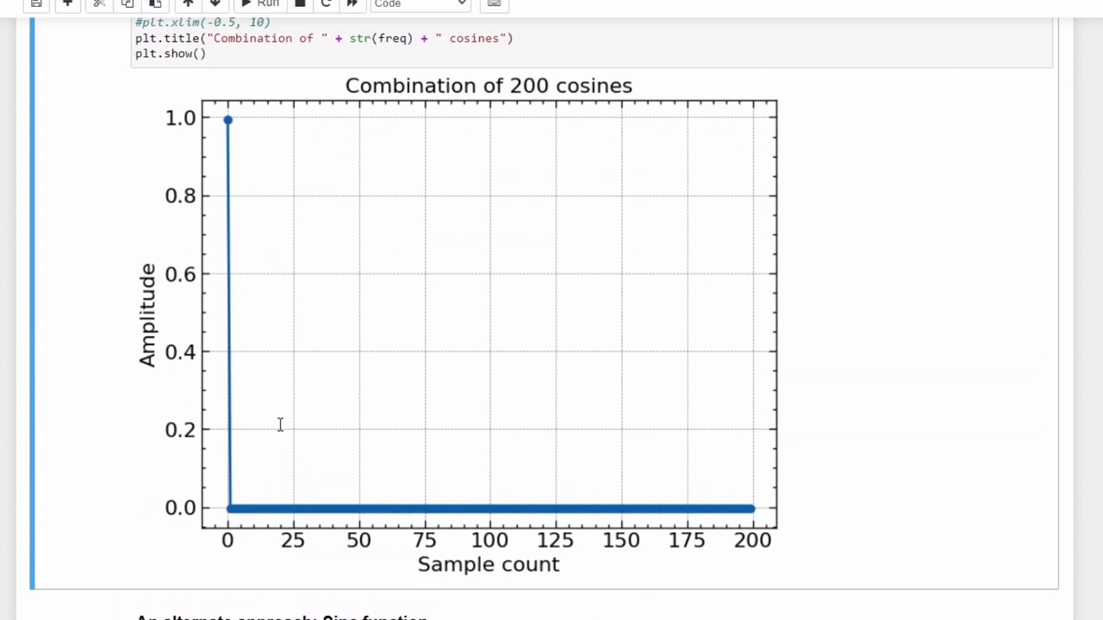
pyautogui.scroll(-3)
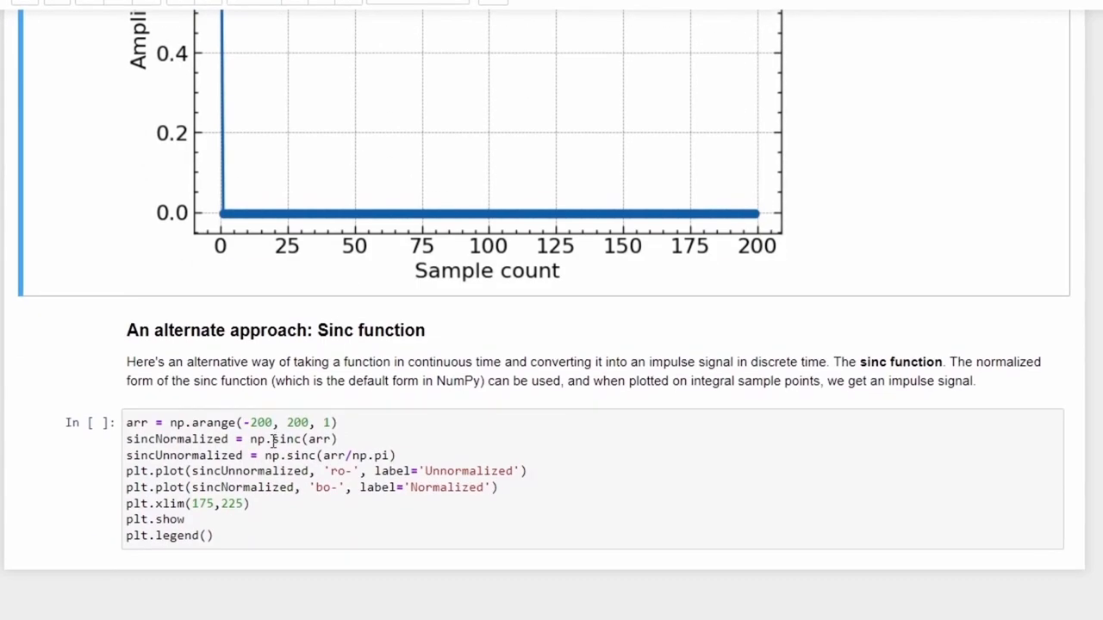
pyautogui.scroll(-3)
pyautogui.write('#')
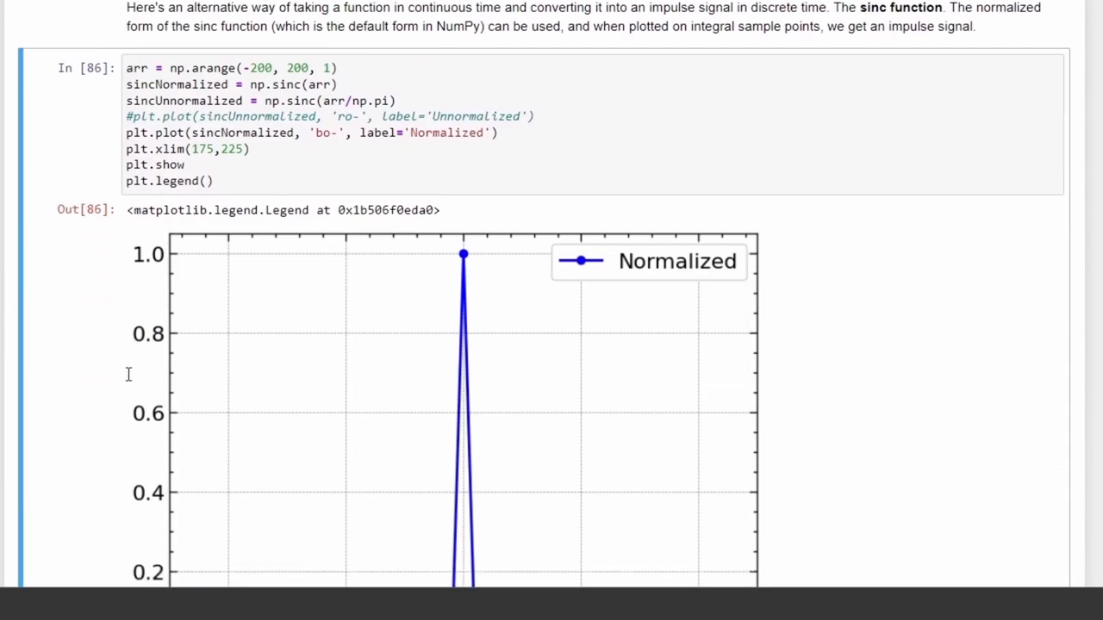
pyautogui.scroll(-3)
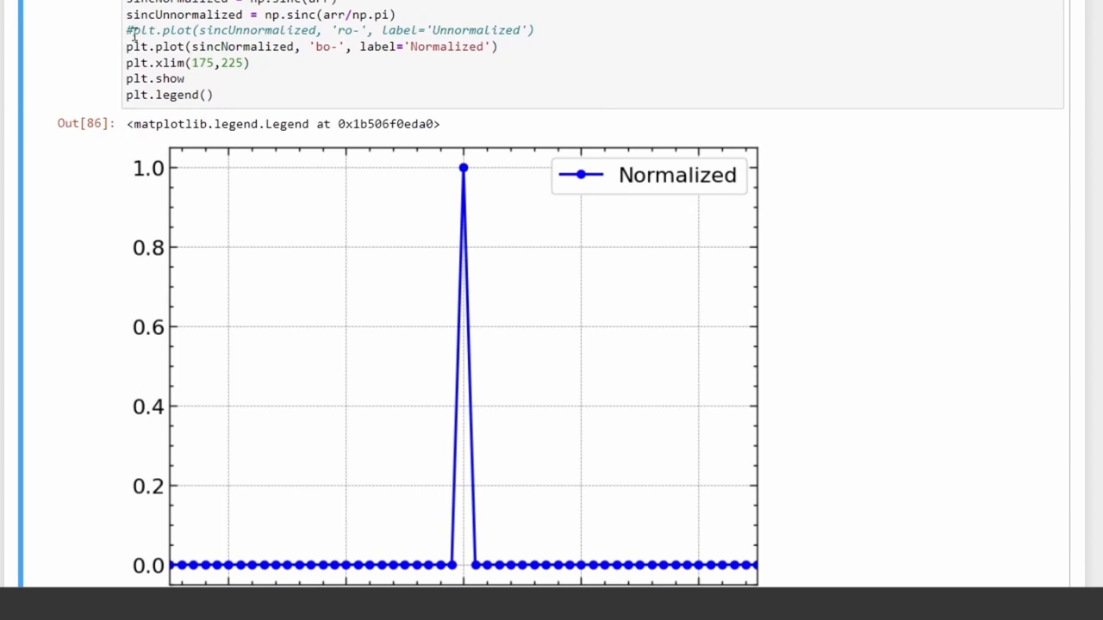
pyautogui.scroll(-3)
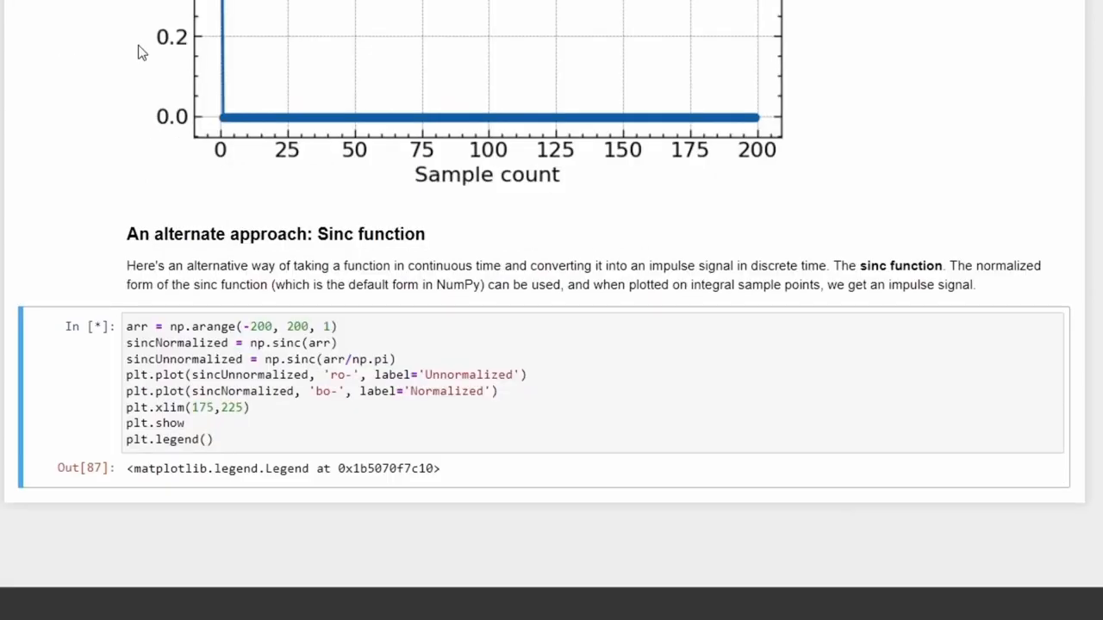
pyautogui.scroll(-3)
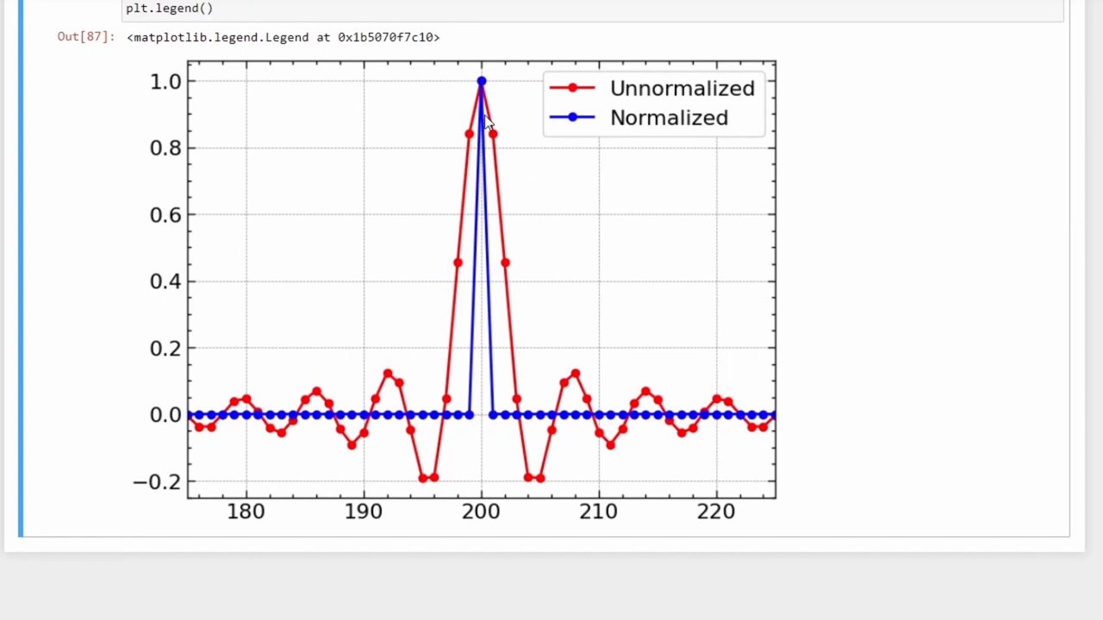
pyautogui.moveTo(779, 138)
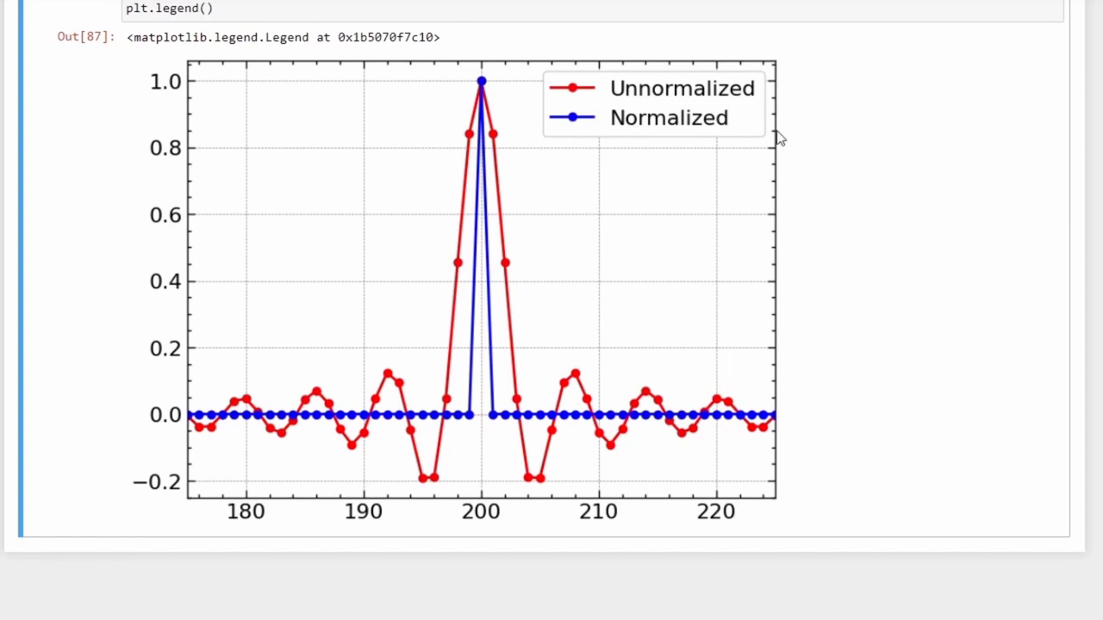